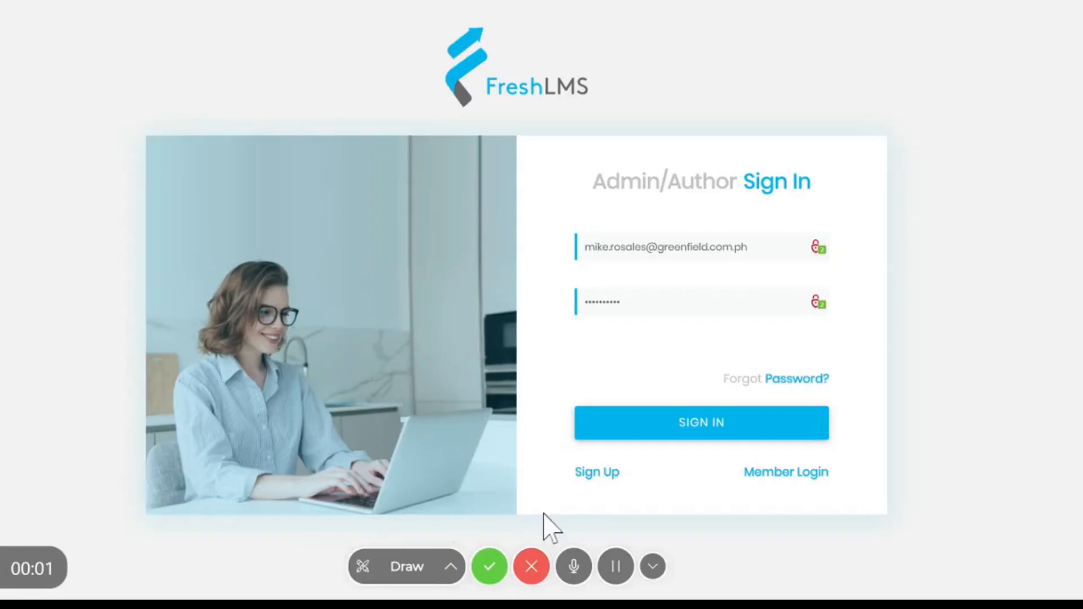
mouse_move(690, 560)
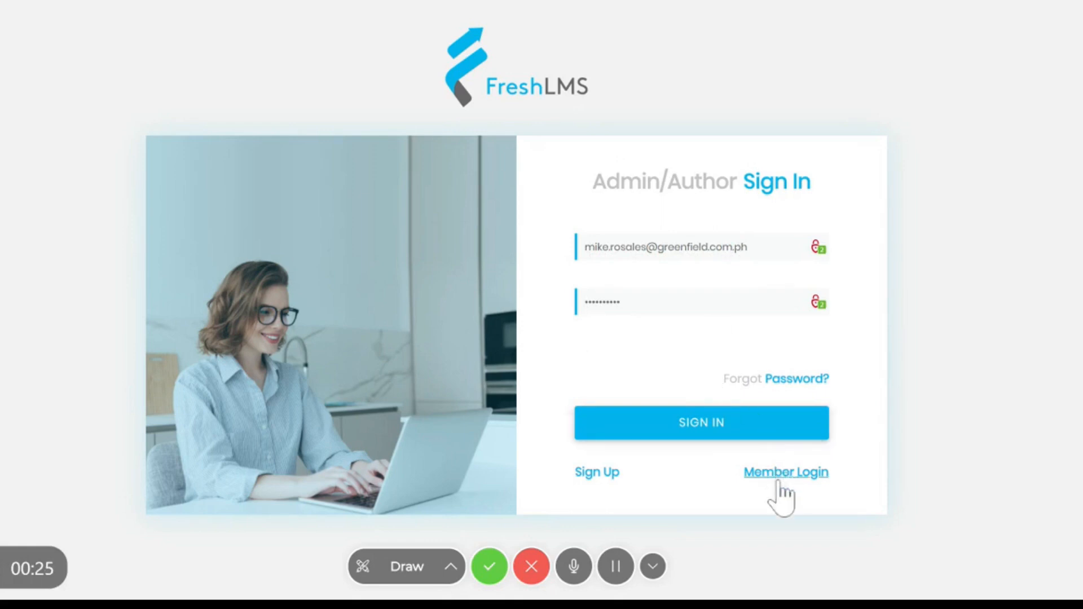
Load the Greenfield member sign-in page, glance at the sign-up form, then return to sign-in.
click(785, 471)
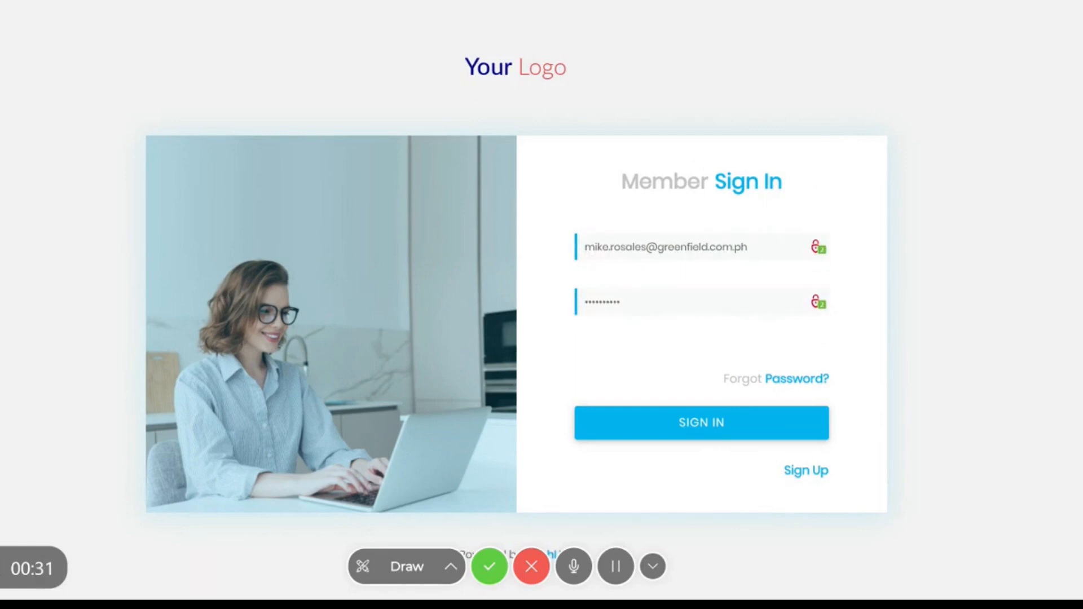
click(701, 422)
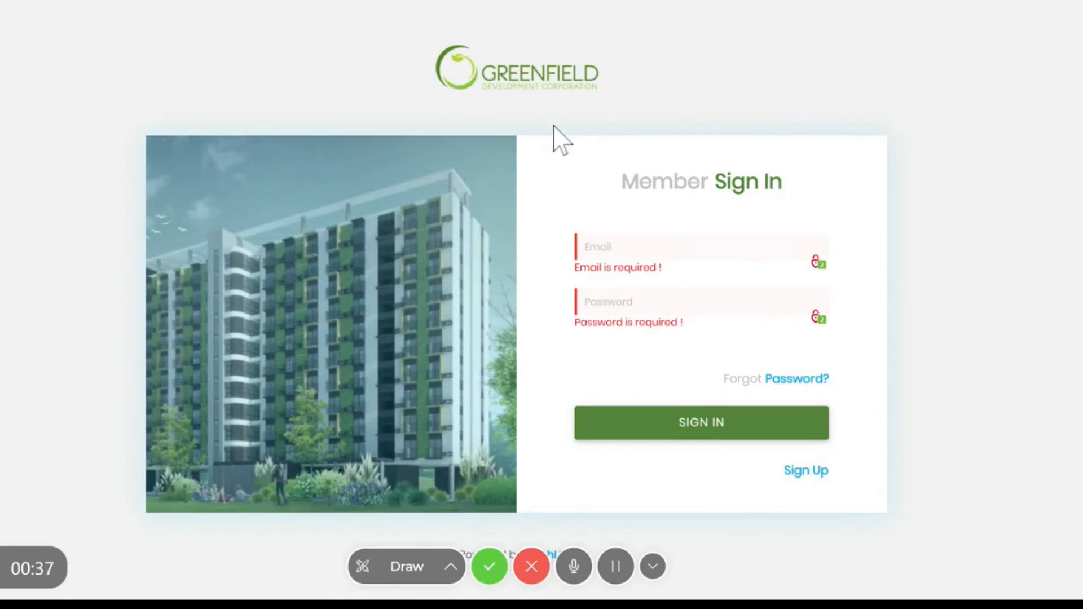
mouse_move(559, 400)
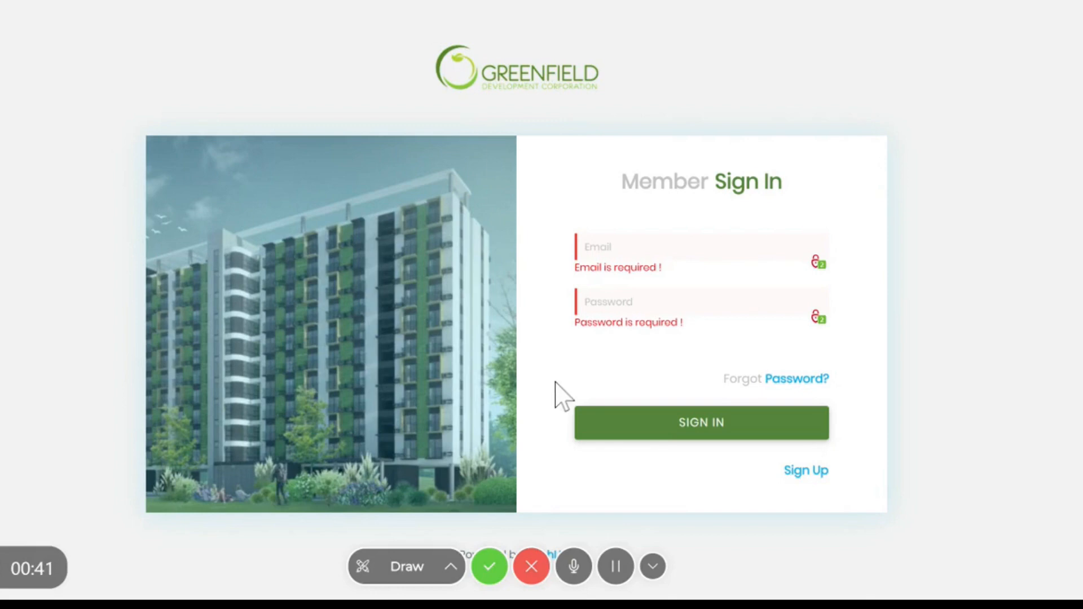
mouse_move(710, 238)
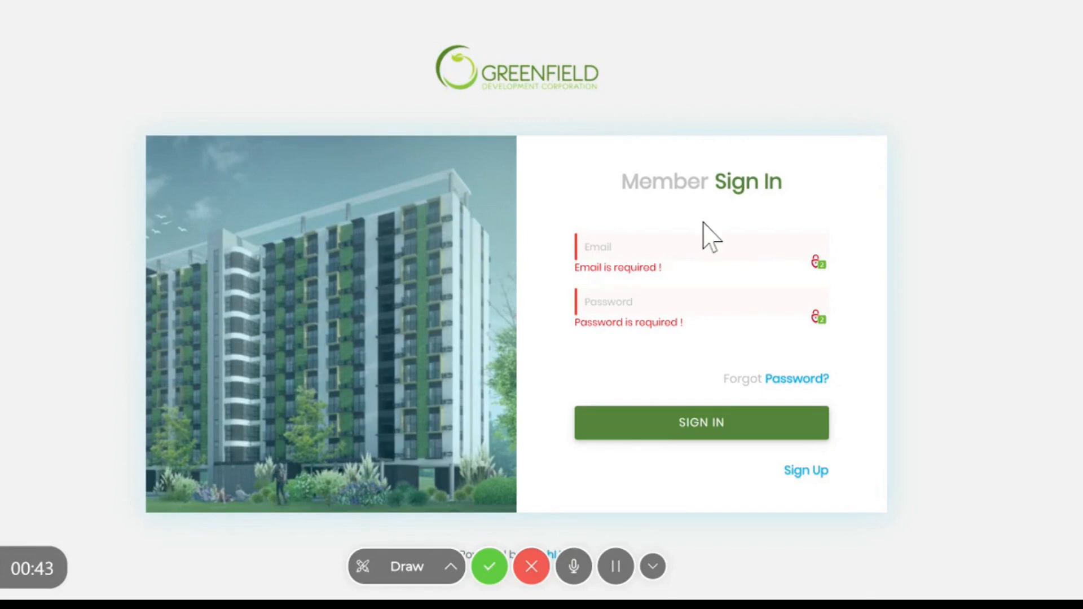
mouse_move(560, 366)
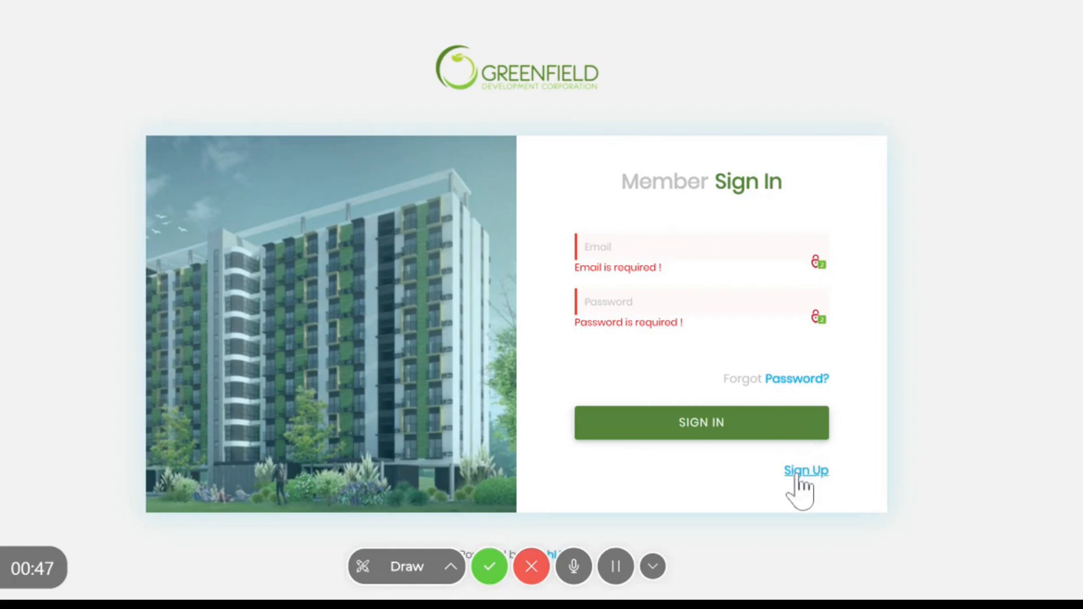
click(806, 470)
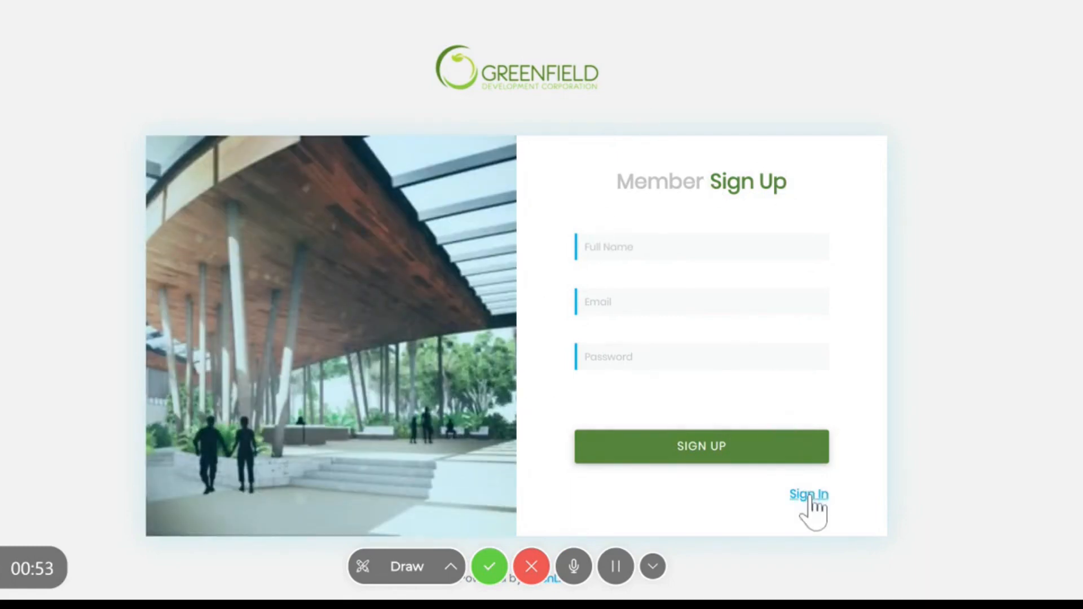
click(809, 495)
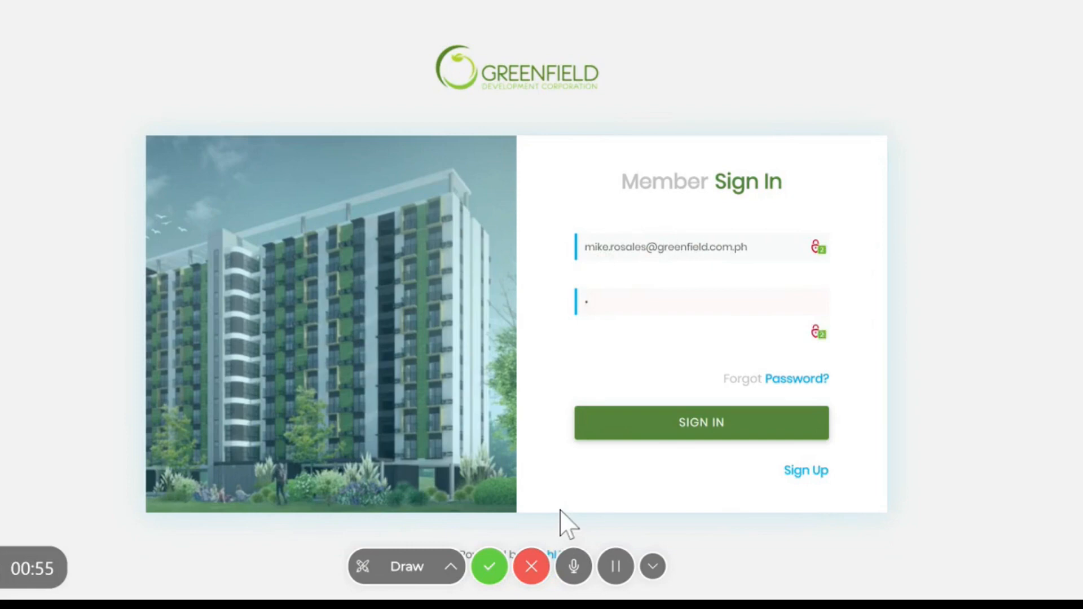
Sign in as Mike, browse Members and Courses, and open the Data Privacy 101 curriculum.
click(701, 422)
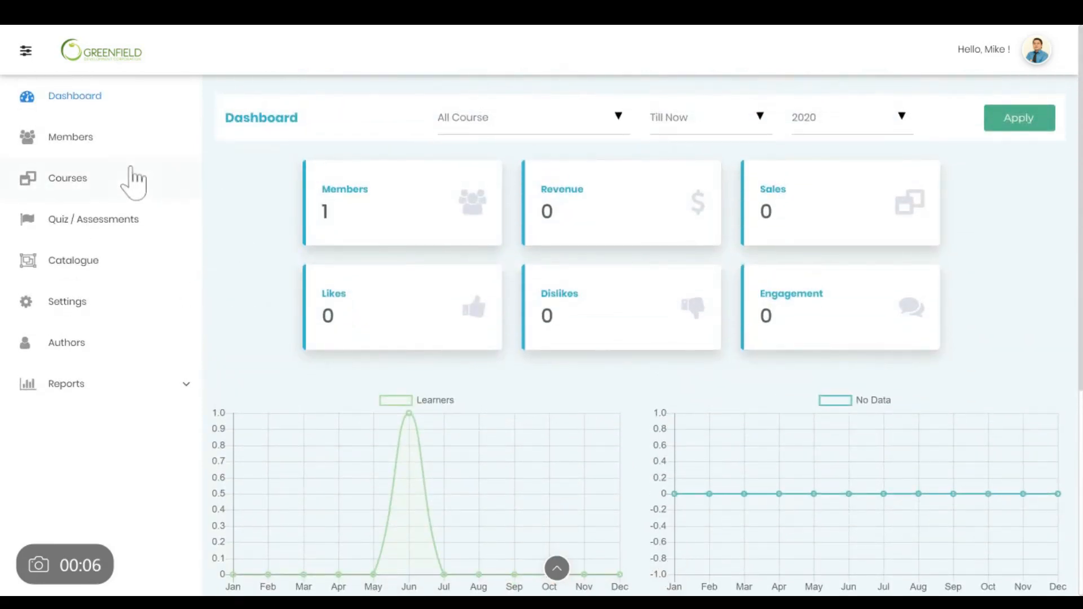
click(70, 136)
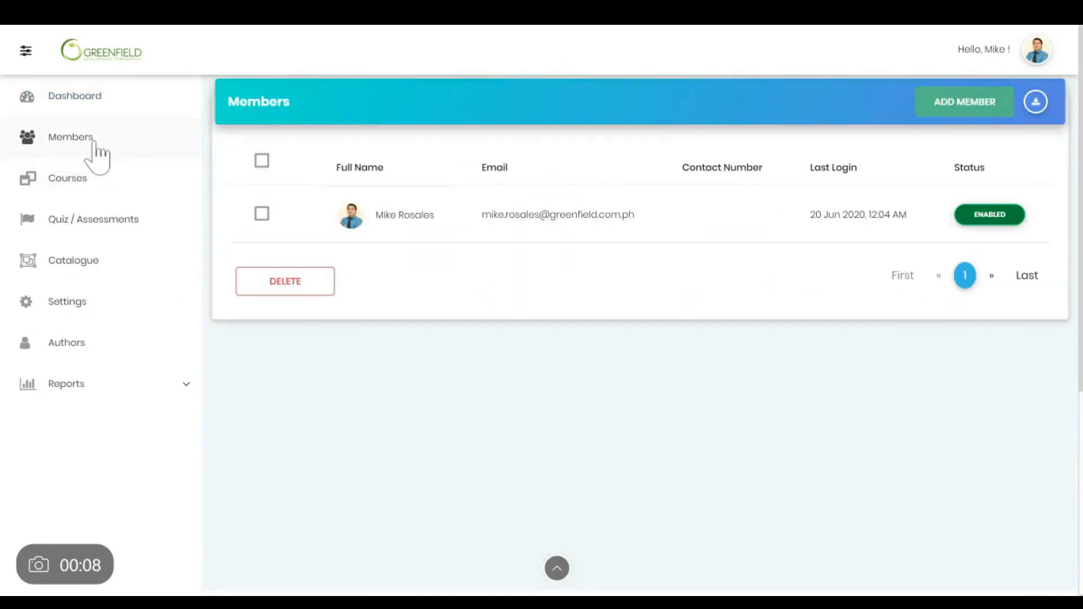
click(68, 178)
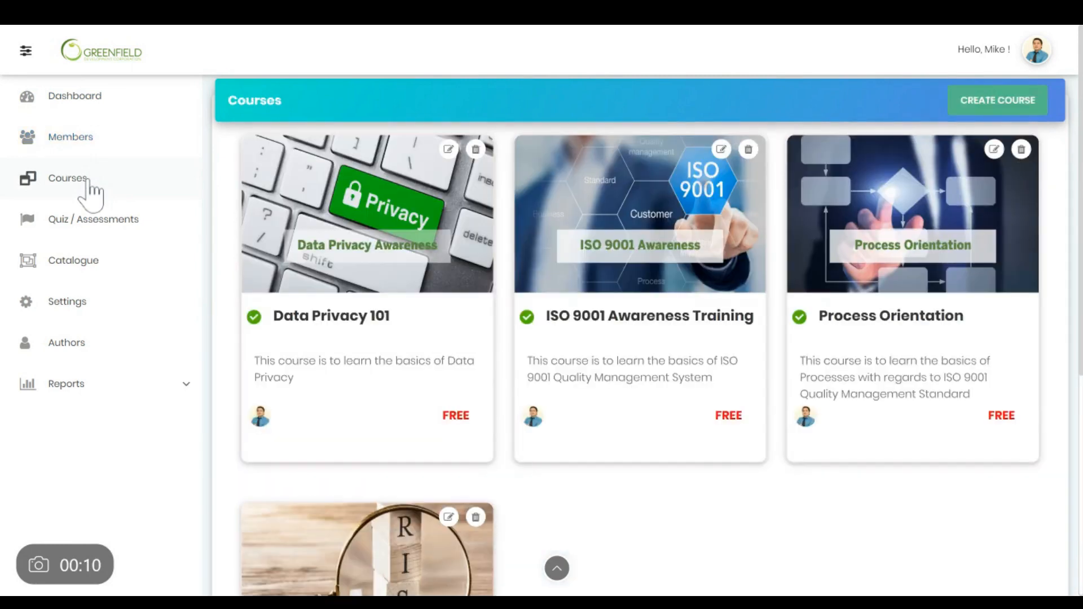
click(447, 149)
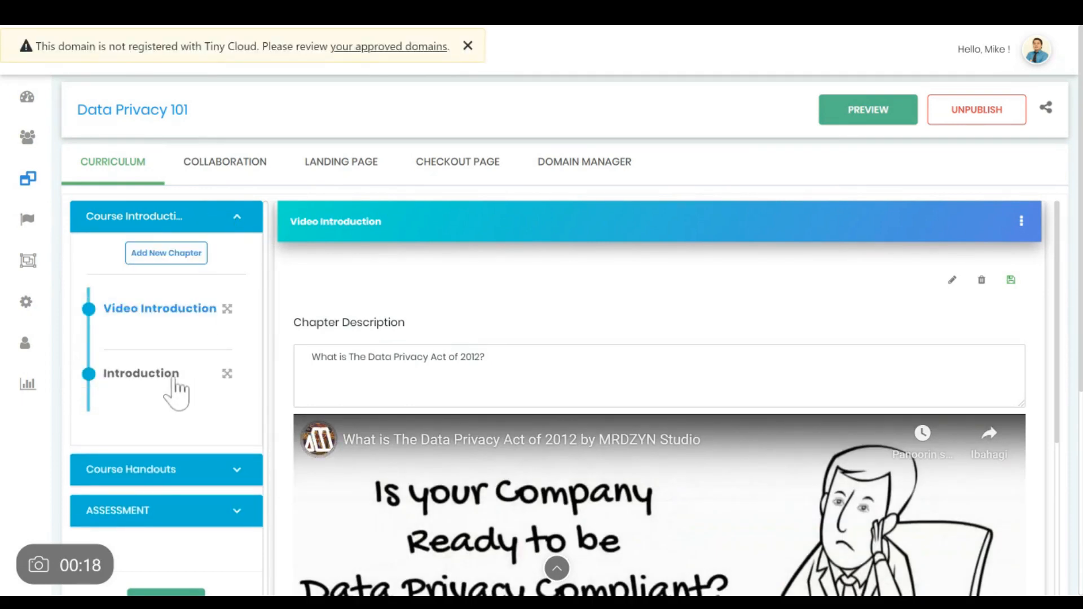
In the Introduction chapter, preview the video, audio and document options, then bring up the quiz form.
click(141, 373)
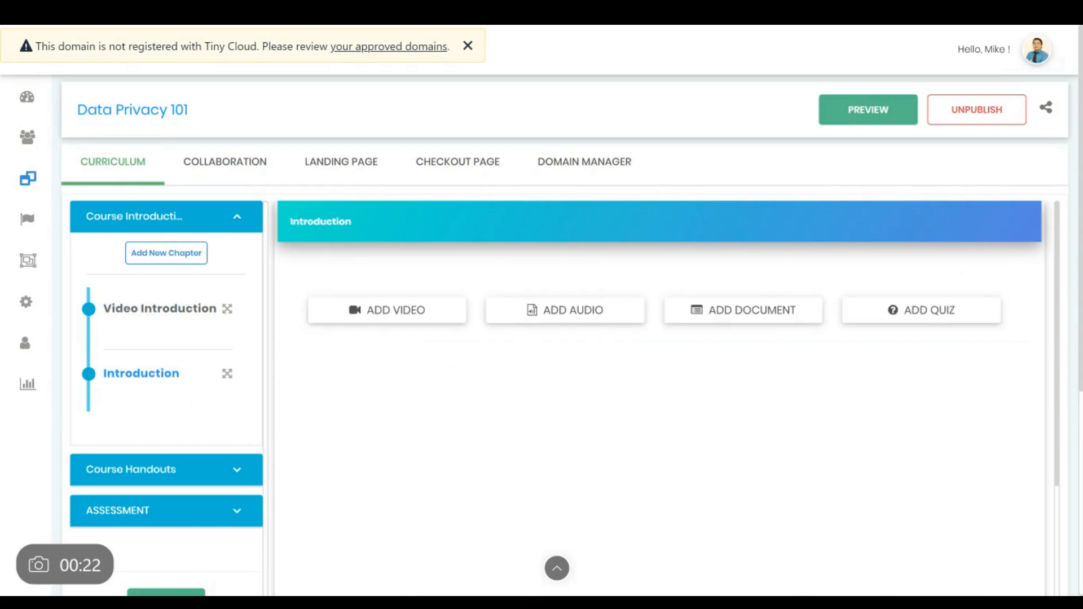
click(387, 310)
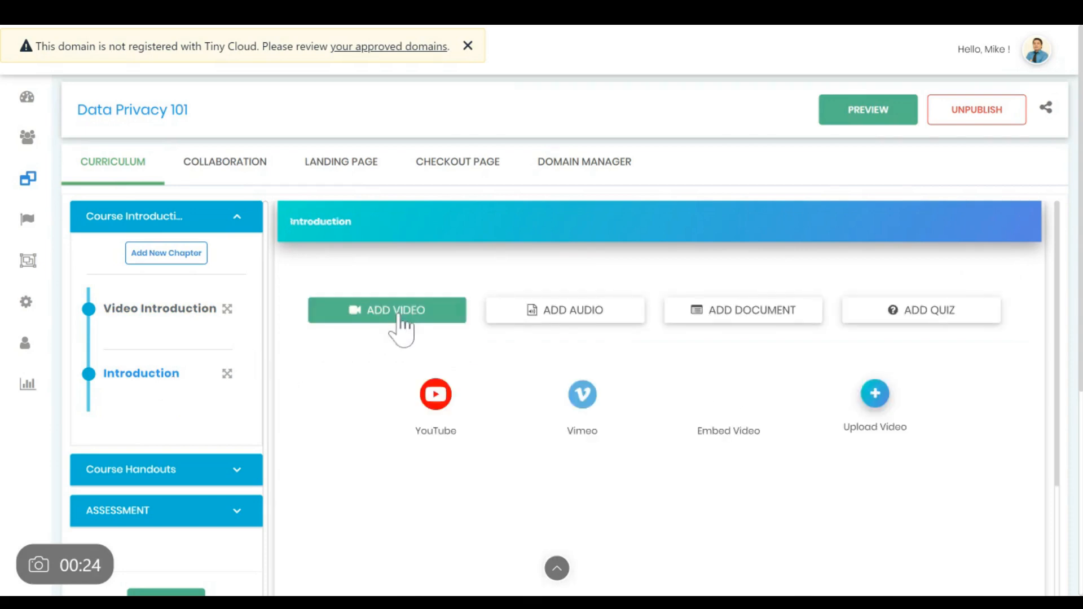
click(565, 310)
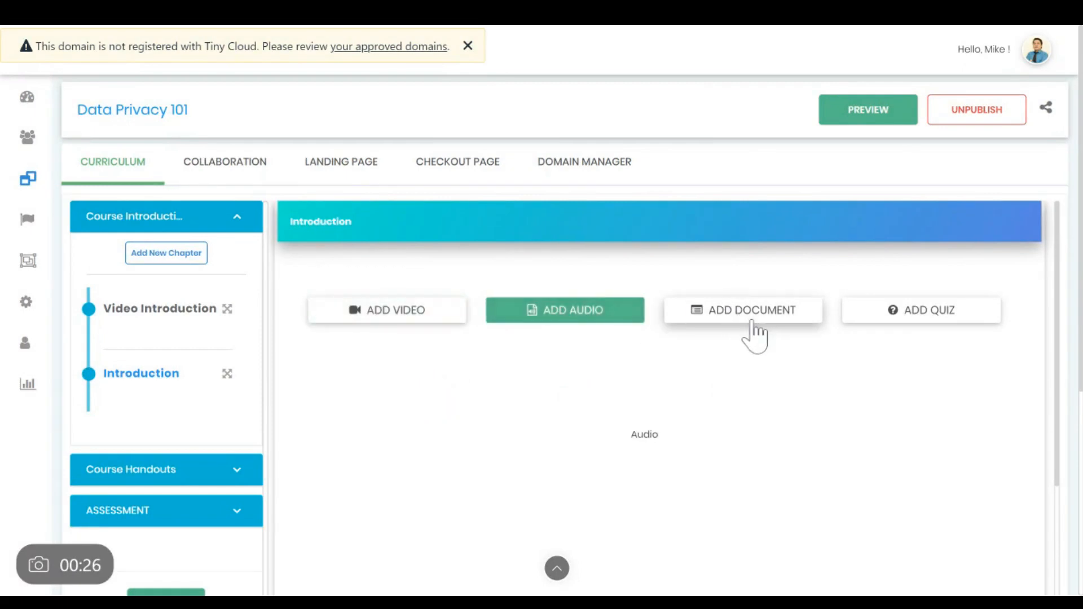
click(742, 310)
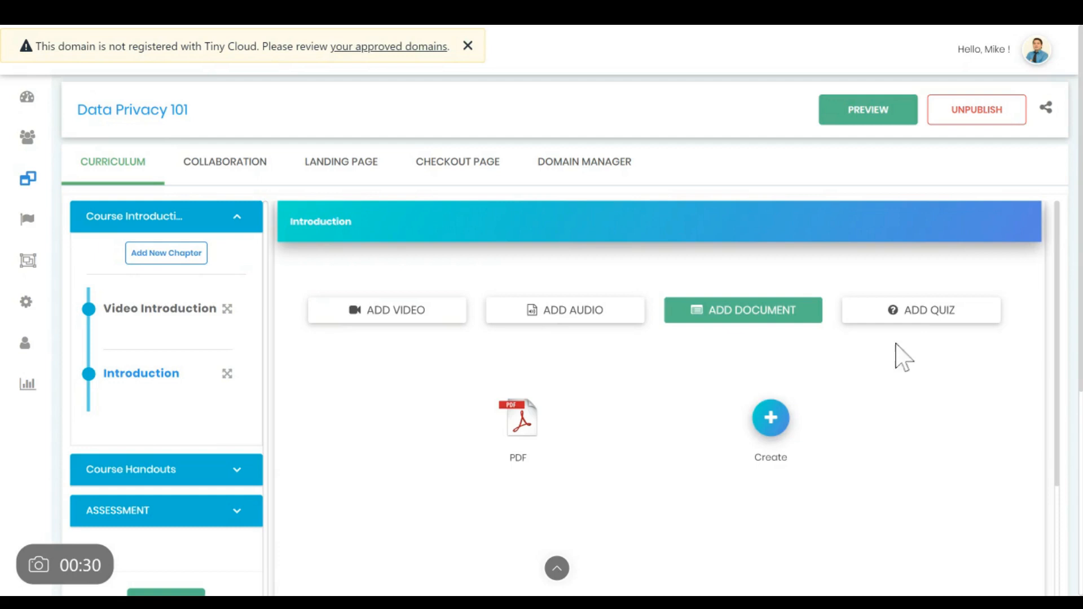
click(921, 310)
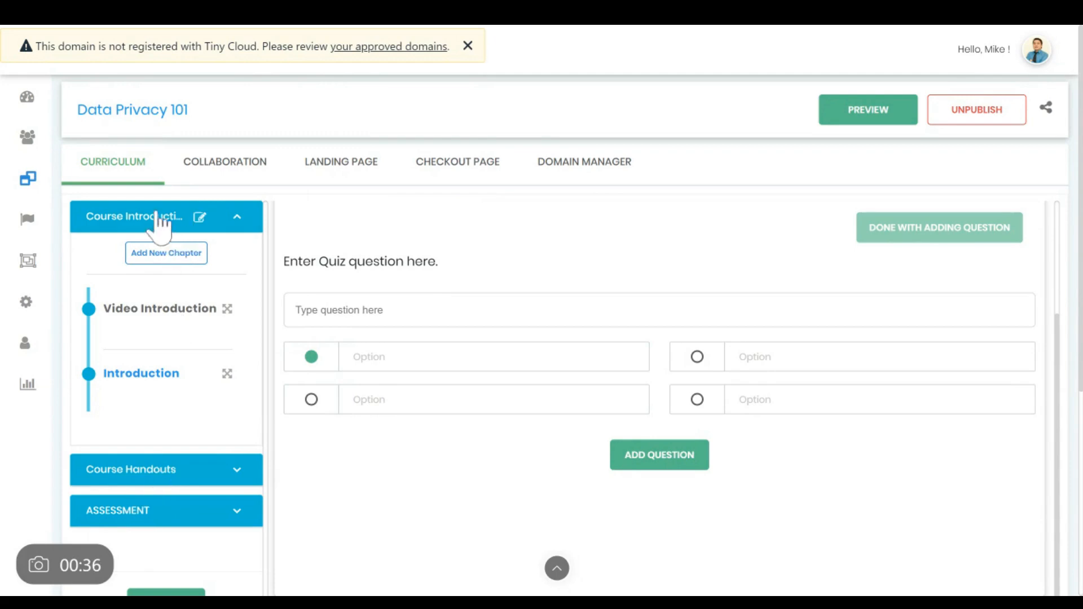
scroll(down, 3)
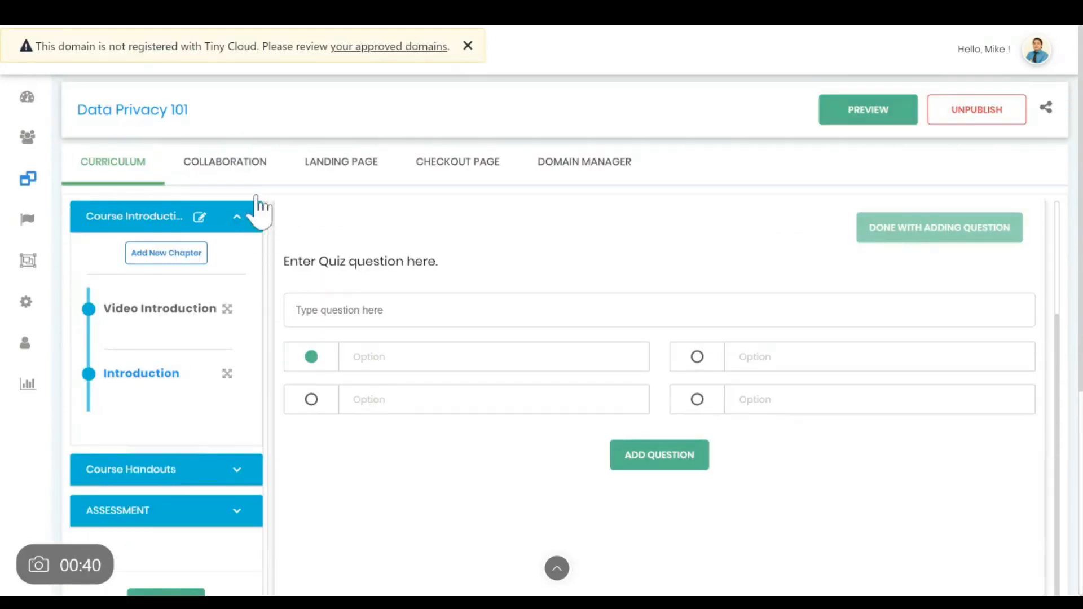
Review Data Privacy 101's Collaboration, Landing Page, Checkout Page and Domain Manager settings in turn.
click(225, 161)
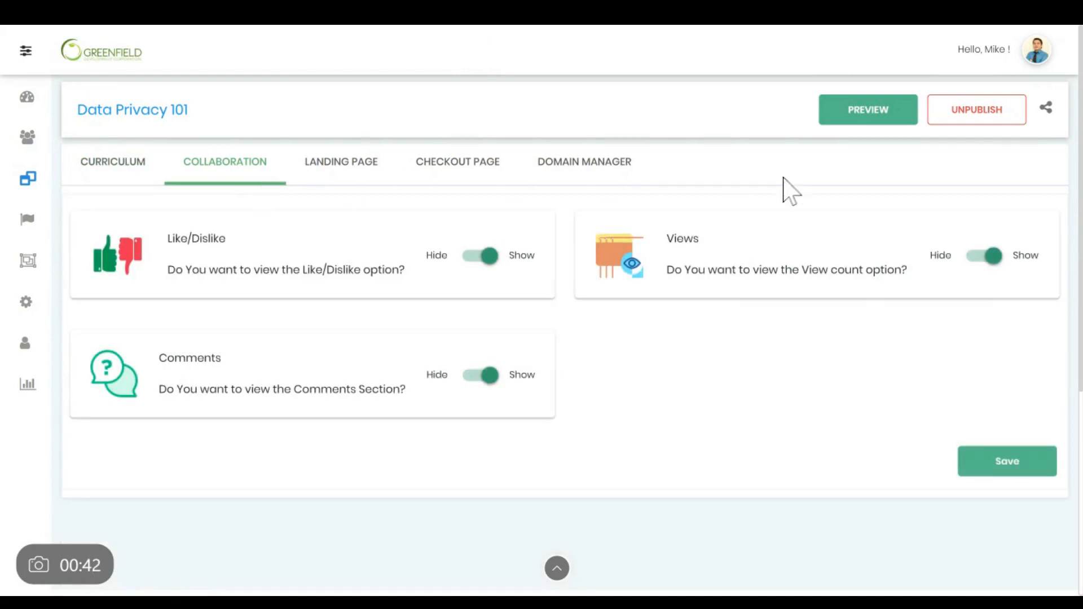
click(341, 162)
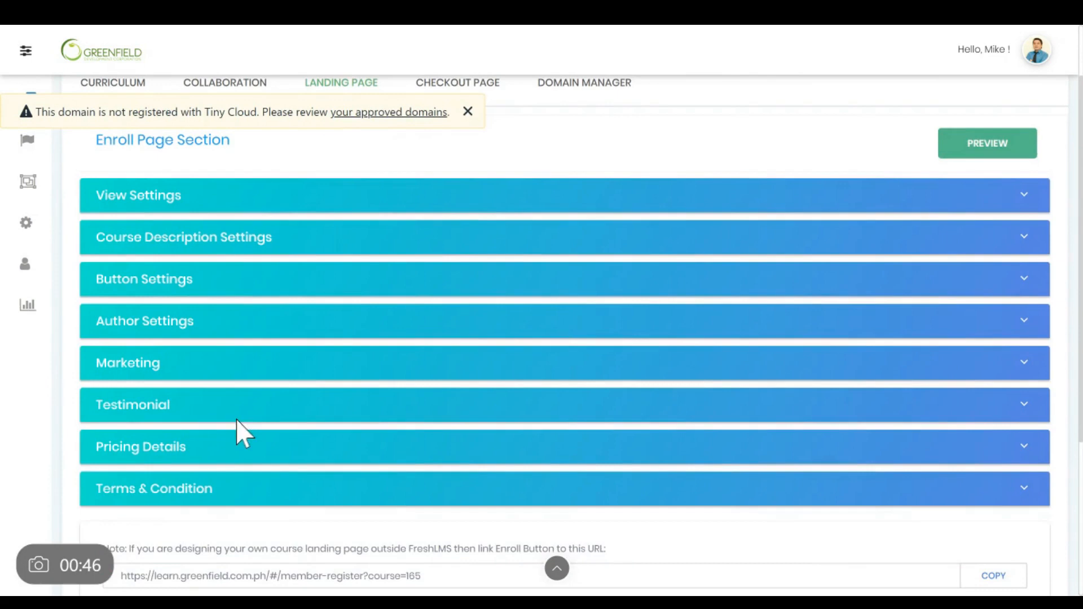
click(468, 111)
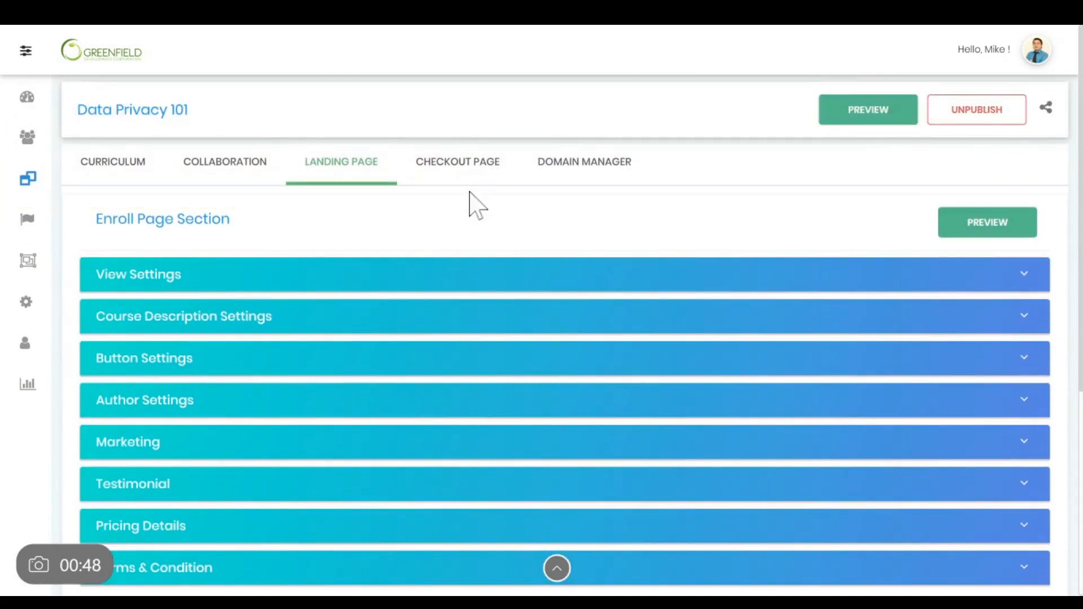
click(457, 162)
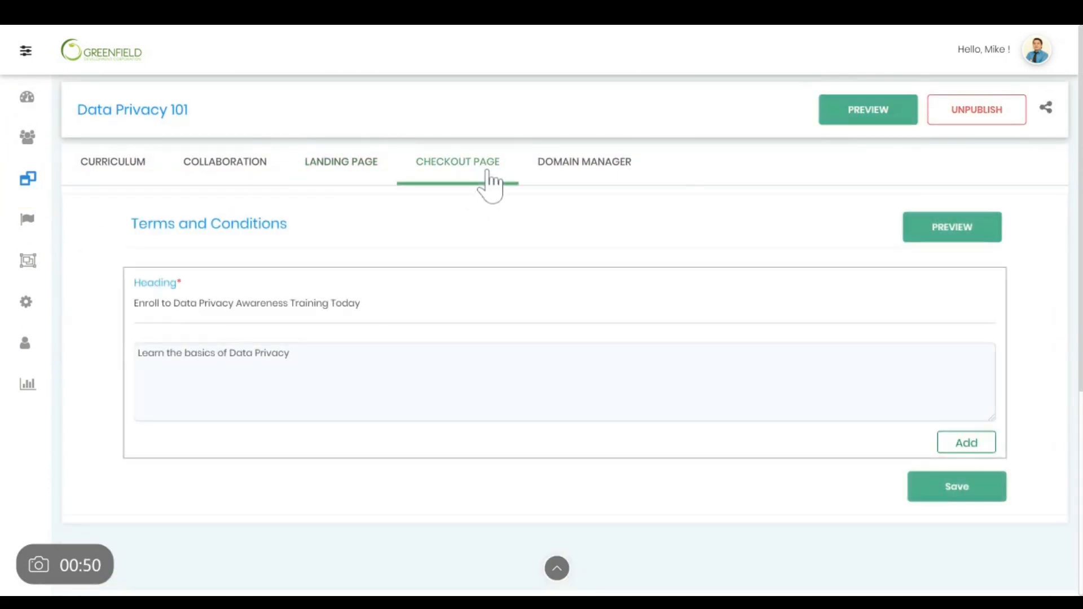
click(584, 162)
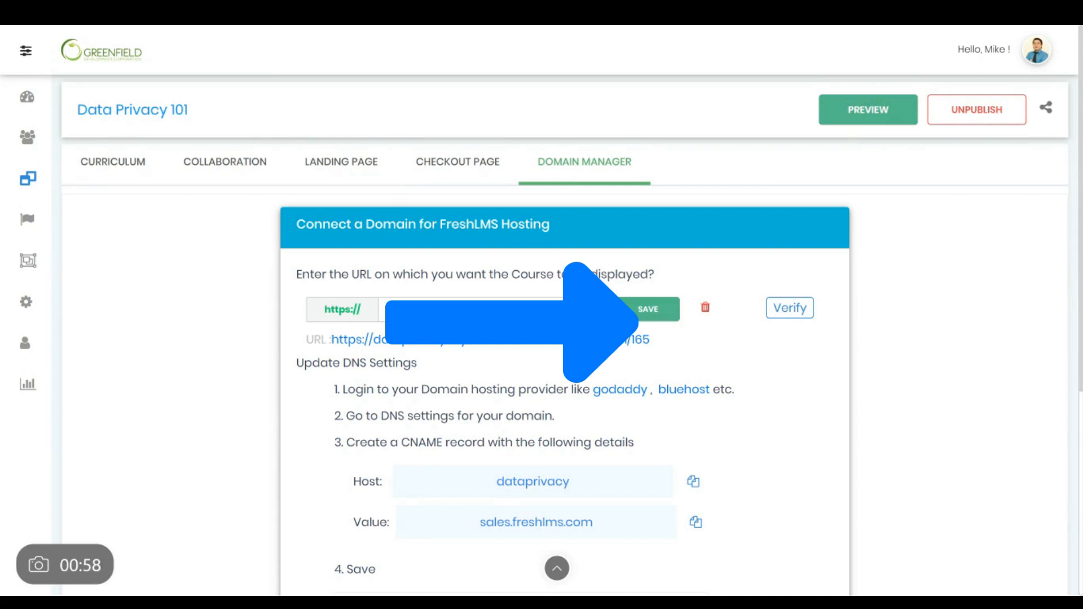
mouse_move(299, 63)
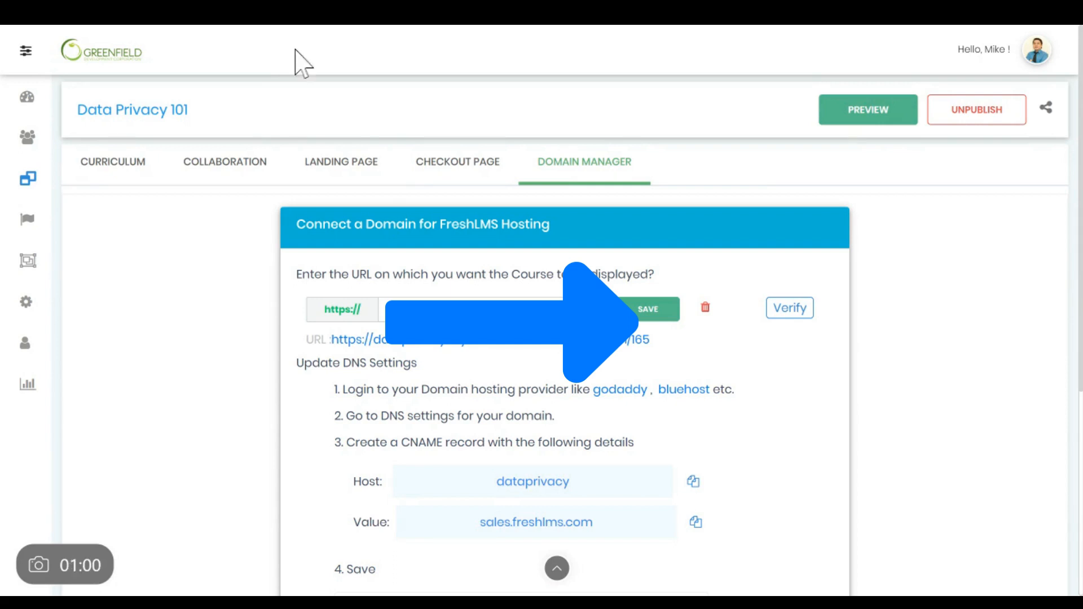
mouse_move(514, 221)
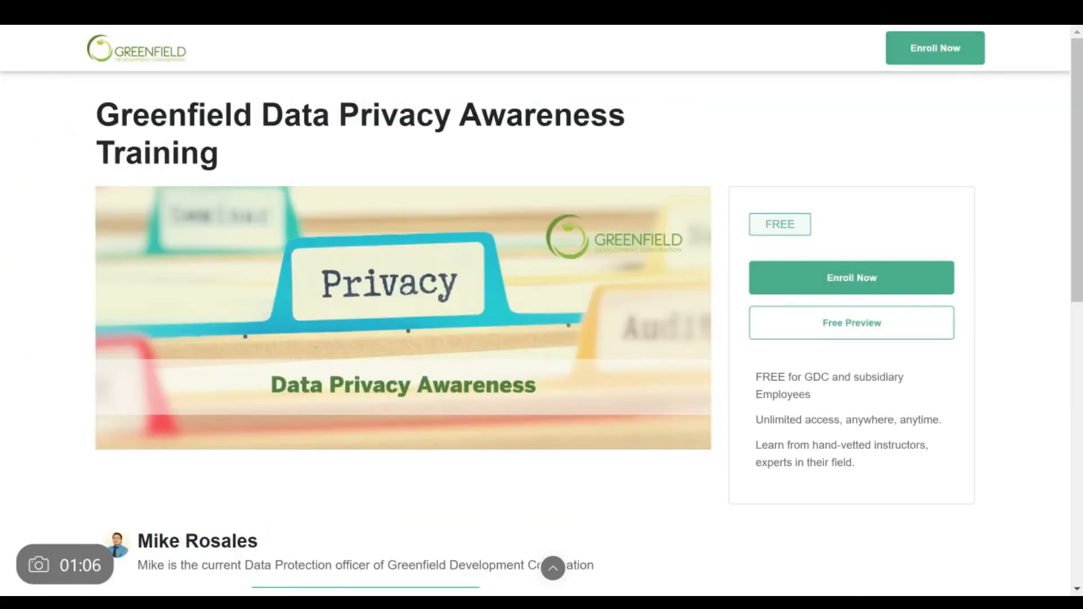
Scroll through Data Privacy 101's public landing page preview.
scroll(down, 3)
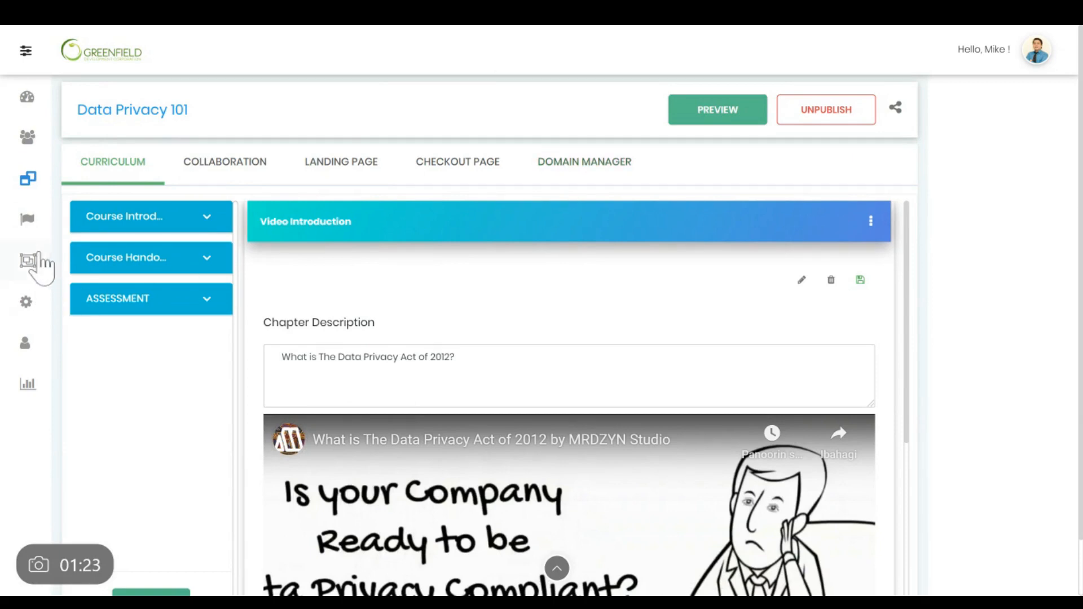
View the assessments list, open the new-catalogue form under Catalogue, then go to Admin Settings.
click(28, 219)
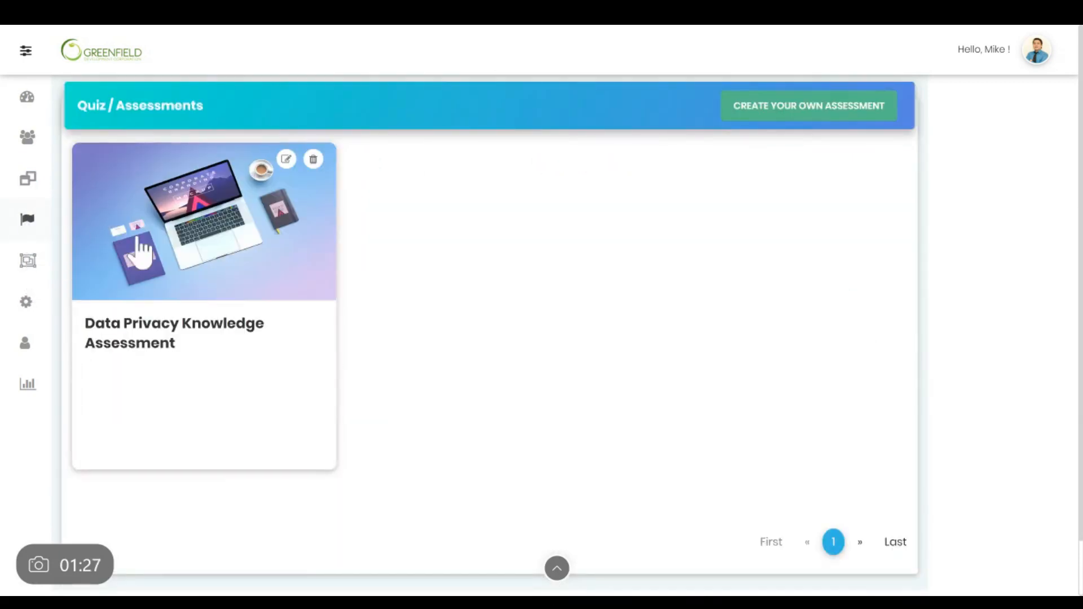
mouse_move(76, 283)
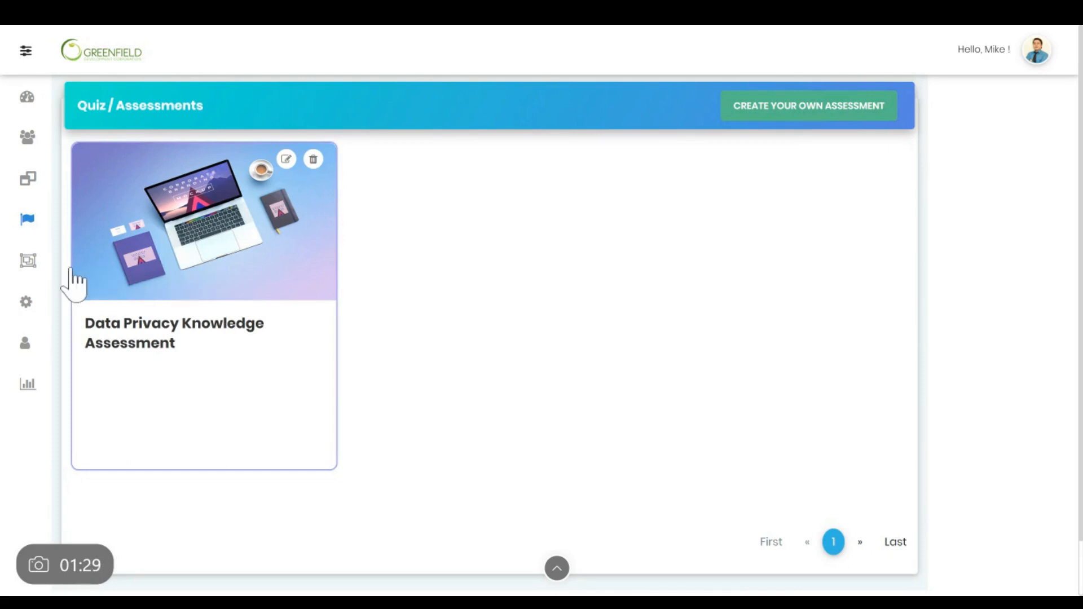
mouse_move(288, 364)
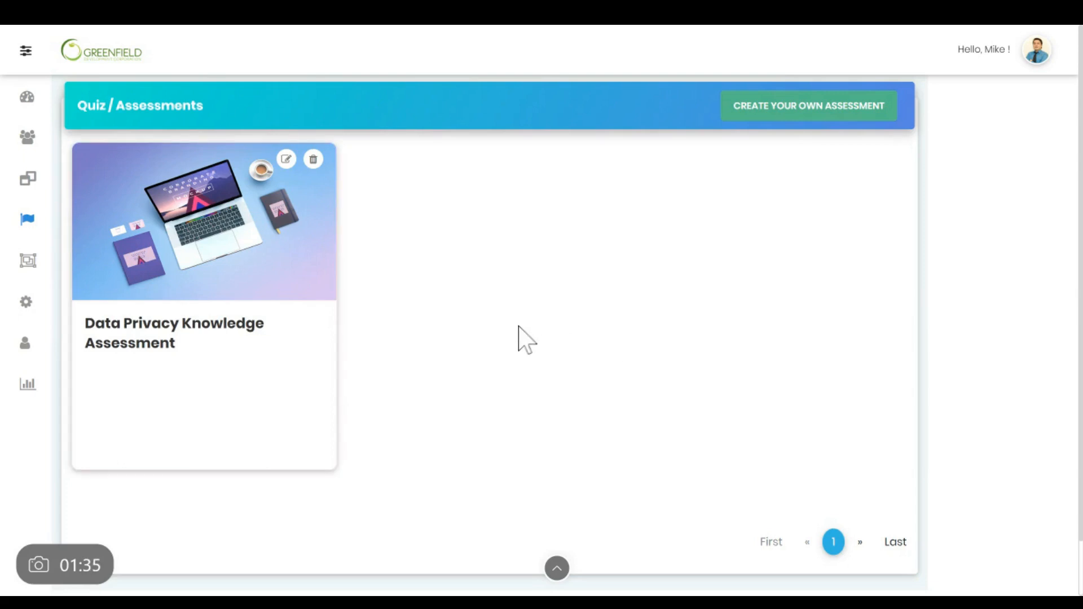
click(27, 261)
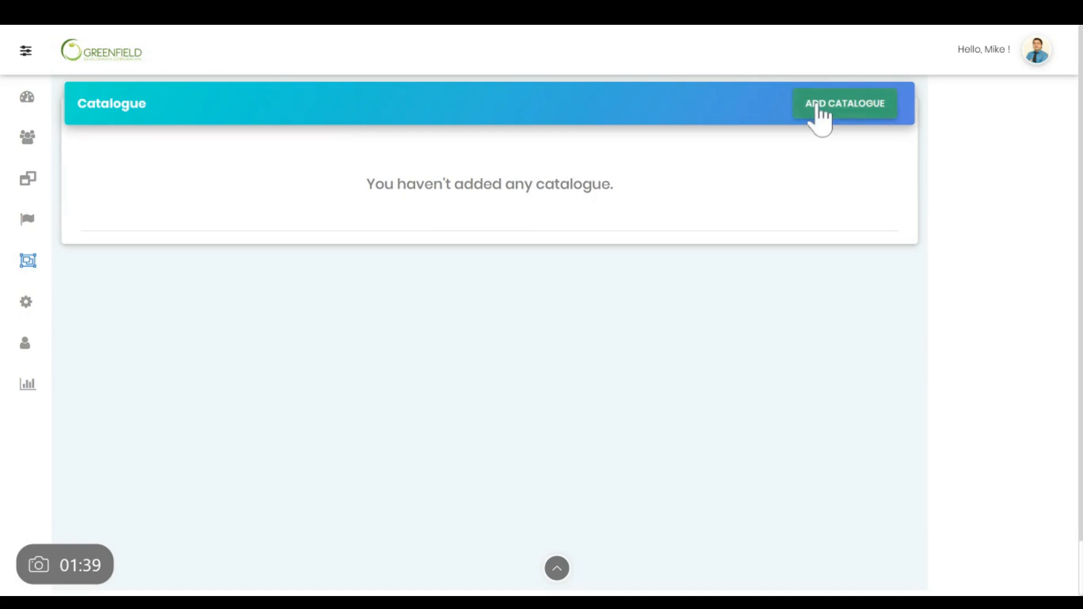
click(844, 103)
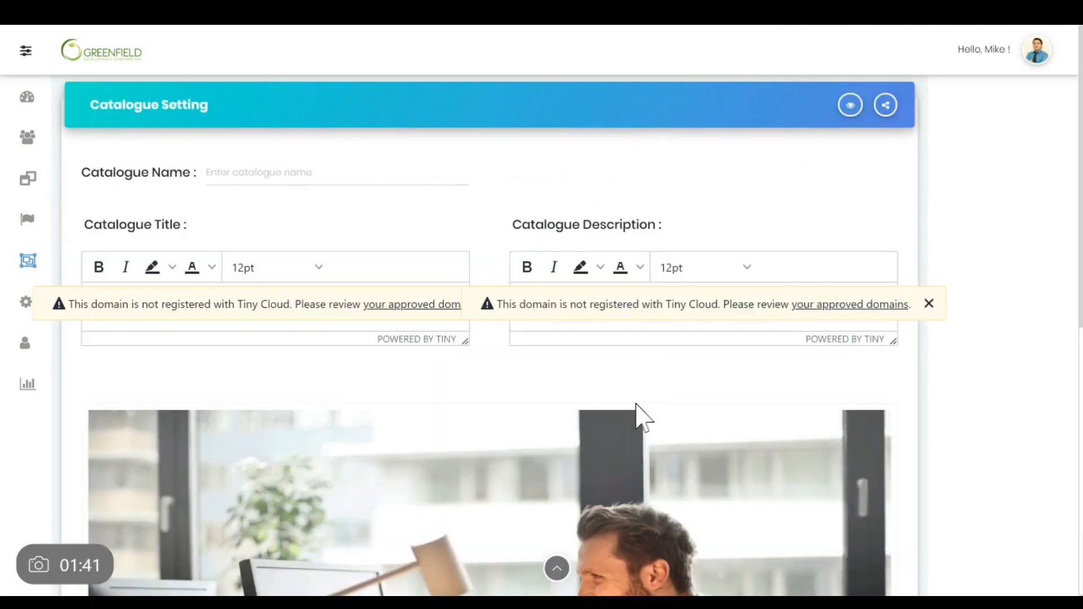
click(25, 302)
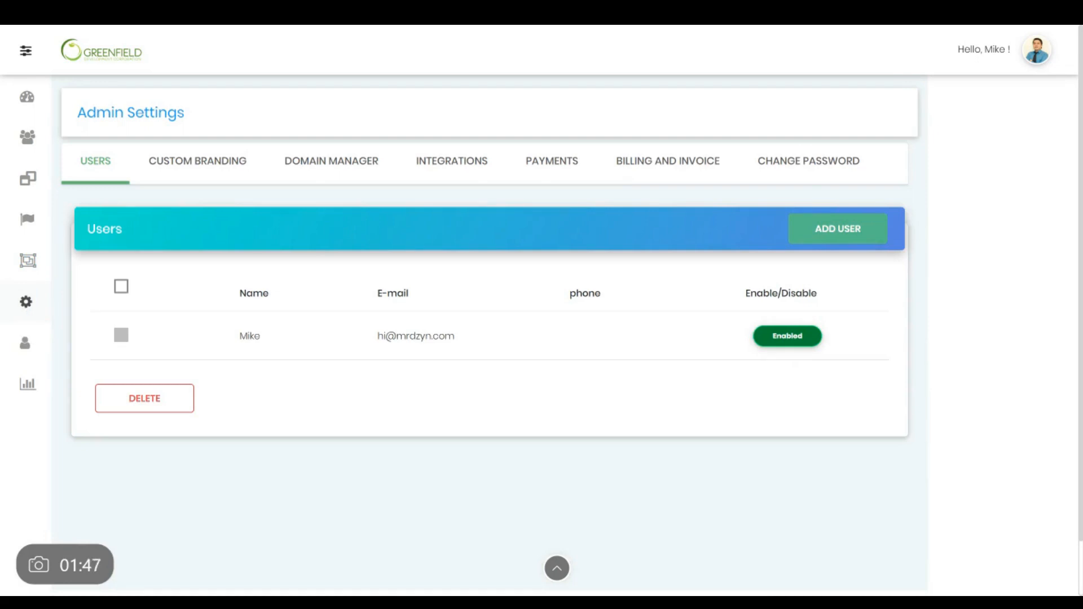
mouse_move(228, 210)
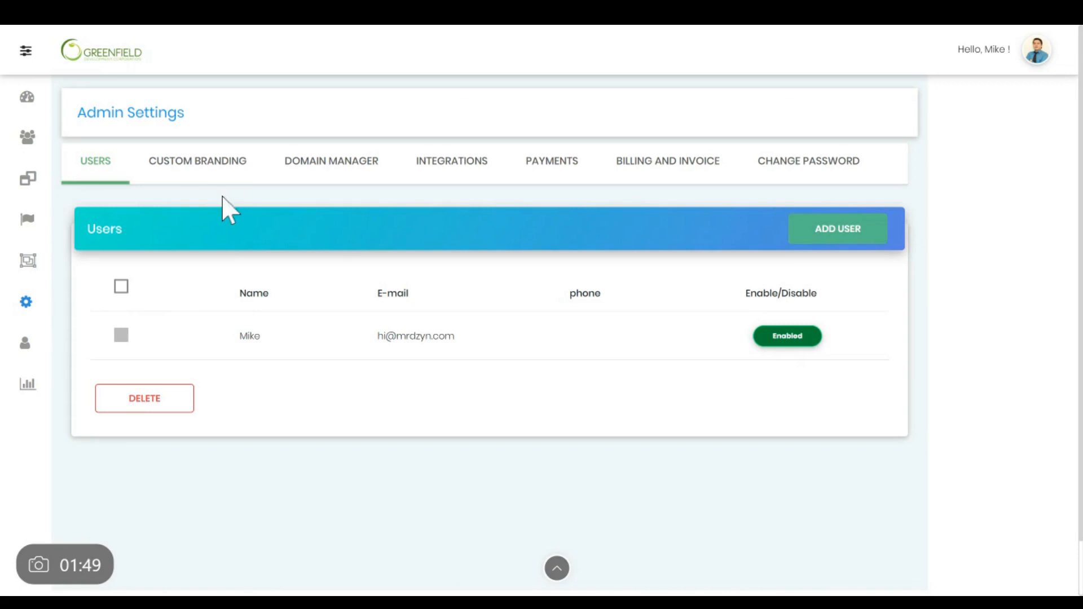
mouse_move(197, 161)
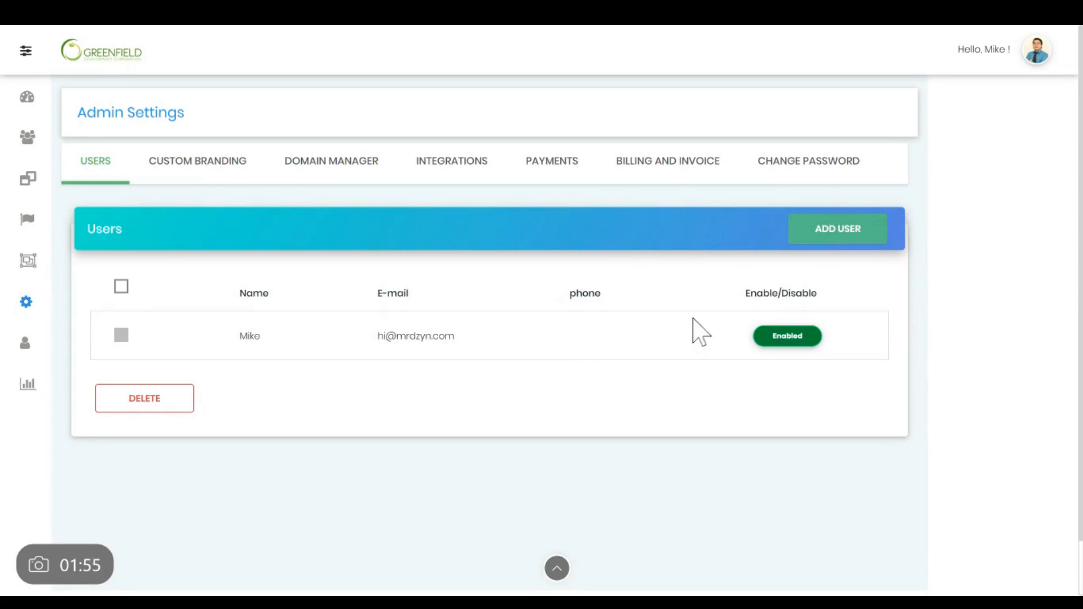
mouse_move(490, 342)
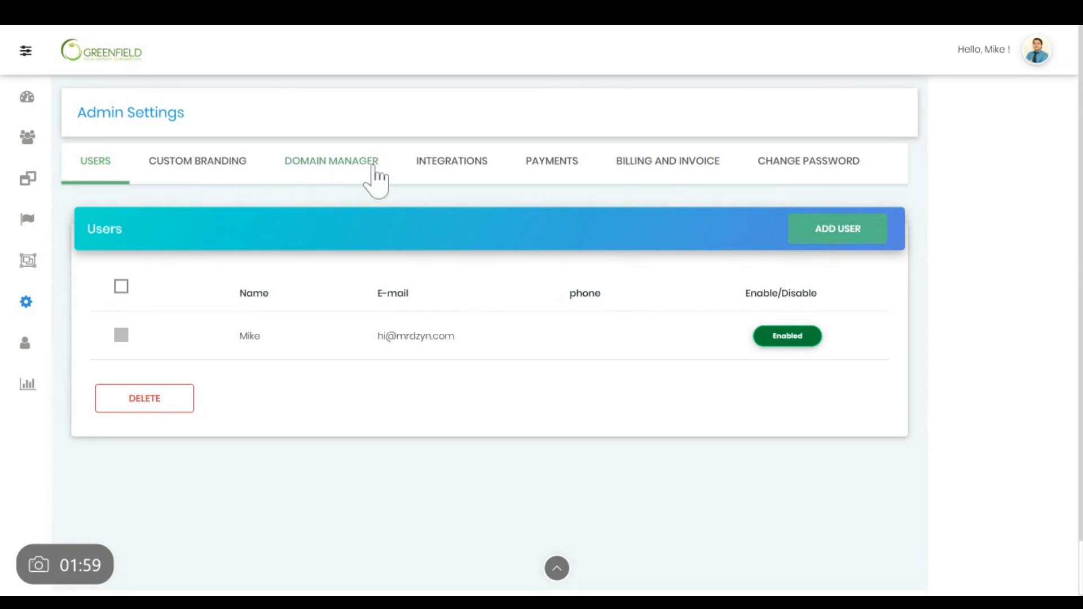
Show the Admin Settings Domain Manager form for creating a custom course link.
click(331, 161)
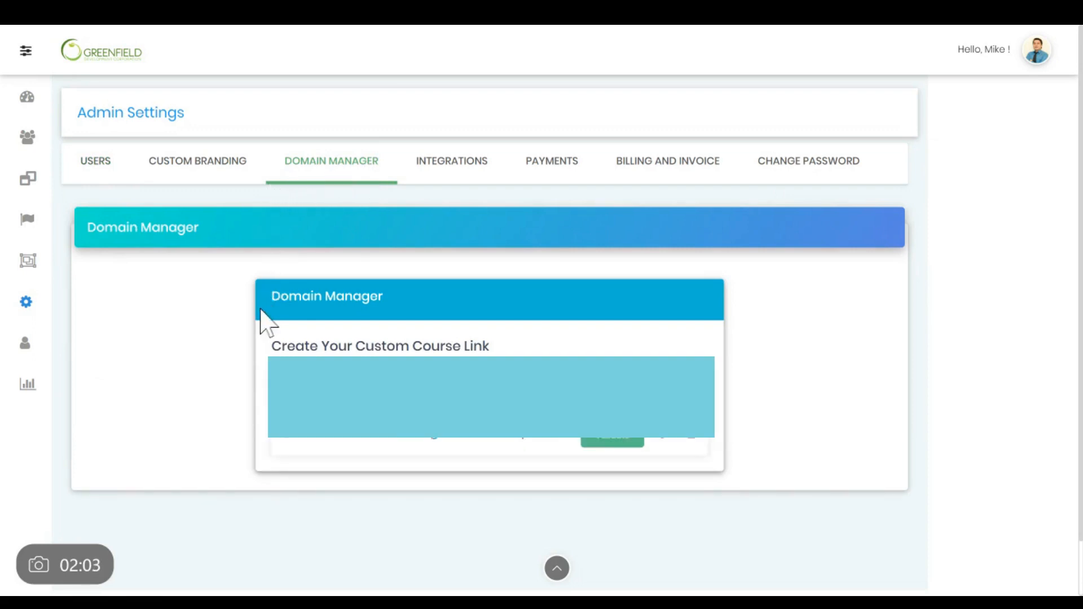
mouse_move(83, 238)
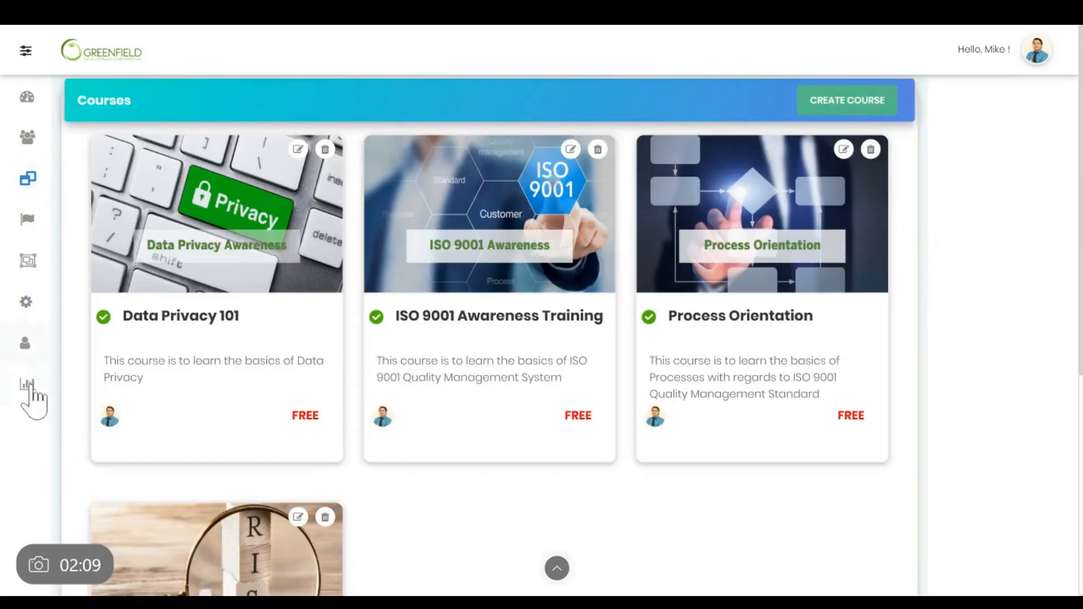
View the Course Performance report under Reports, then sign out of the admin account.
click(25, 342)
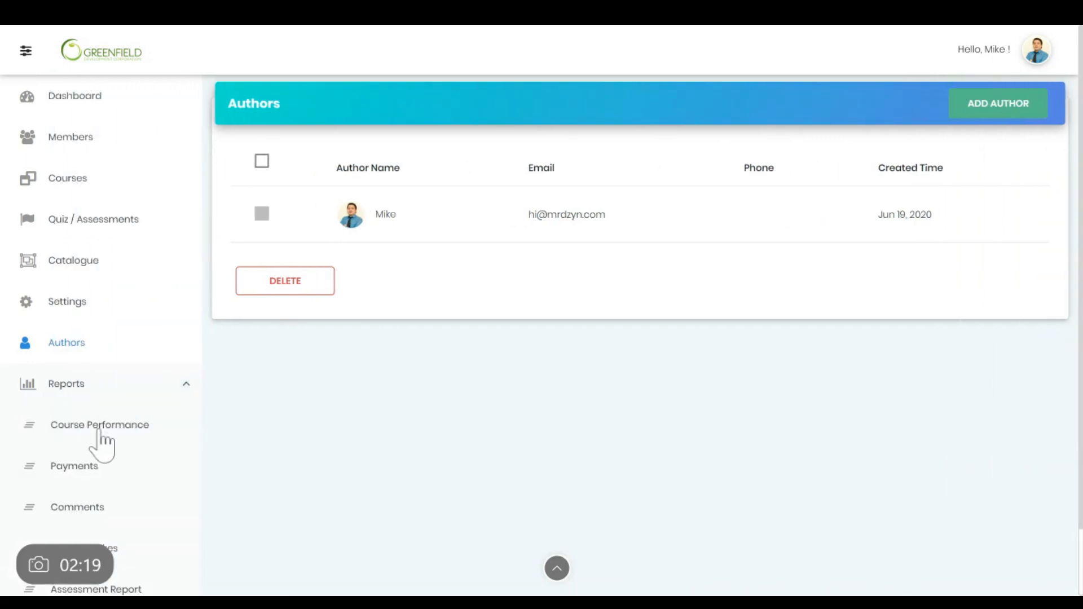
scroll(down, 3)
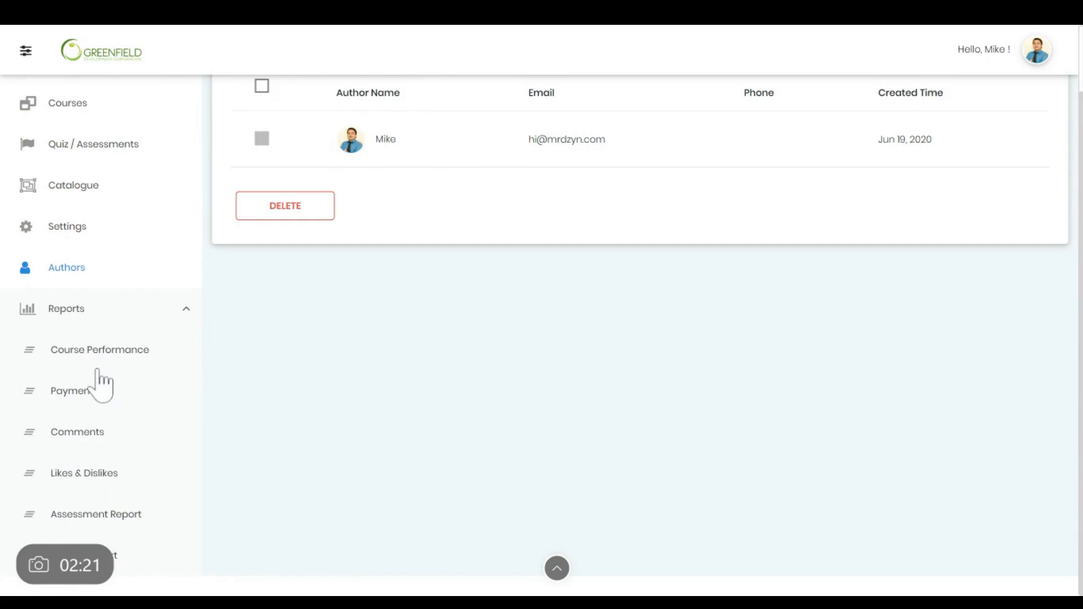
click(98, 349)
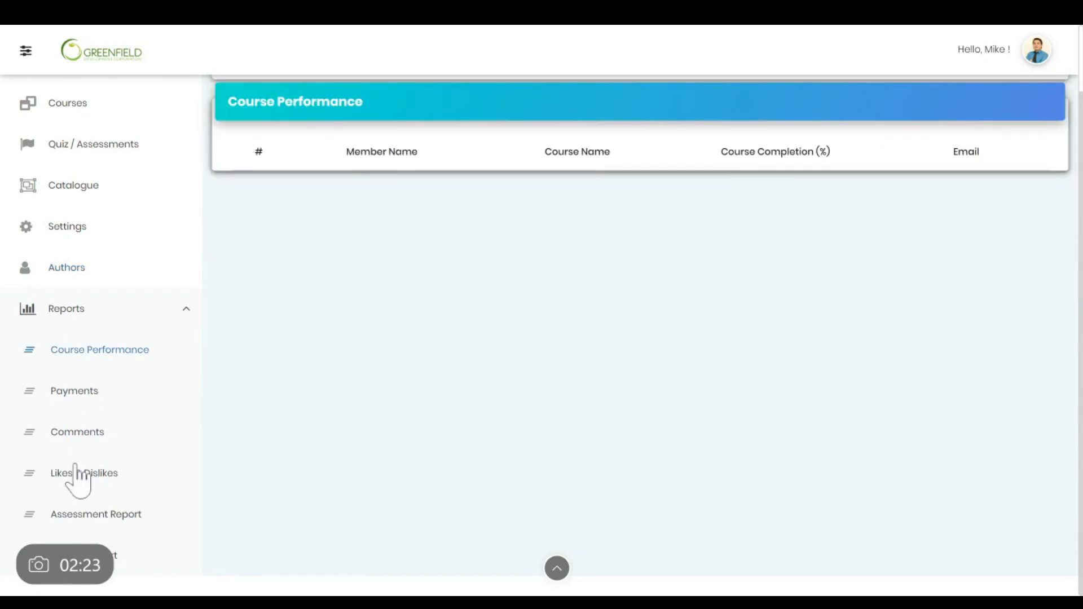
mouse_move(573, 428)
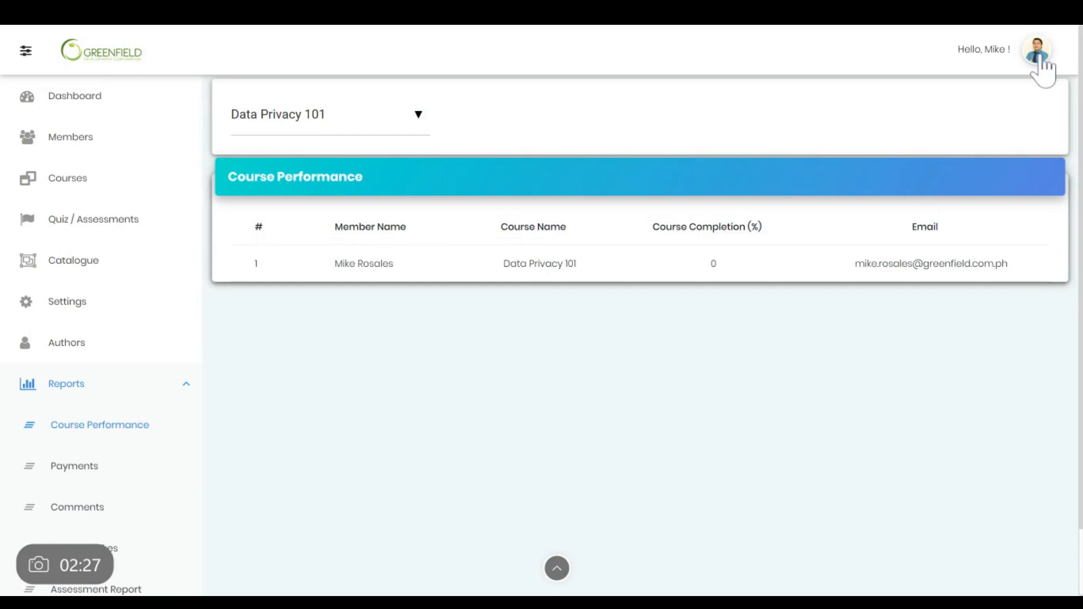
click(1036, 49)
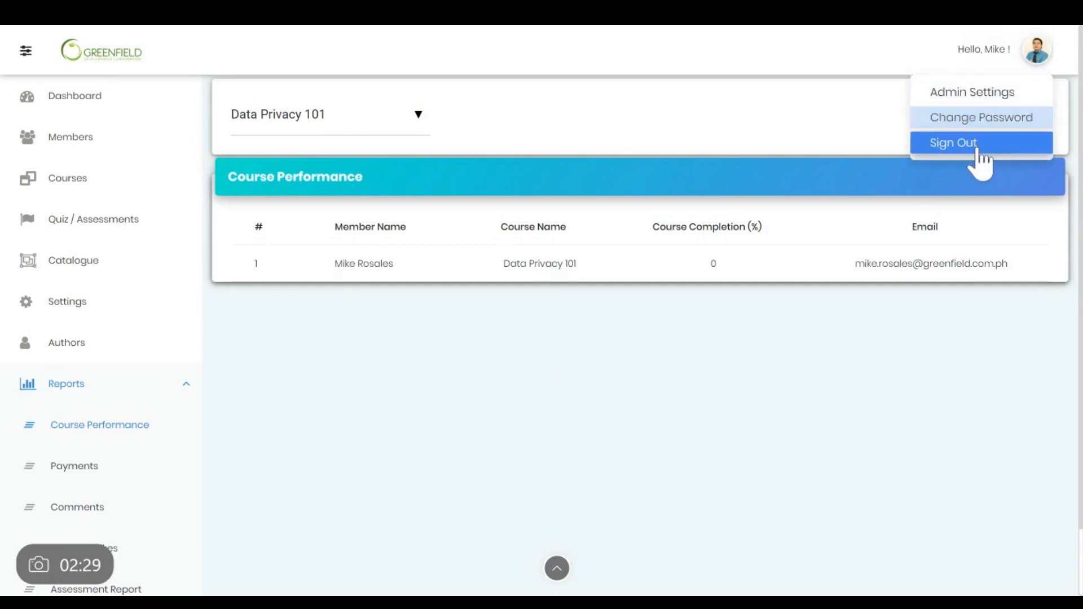
click(953, 142)
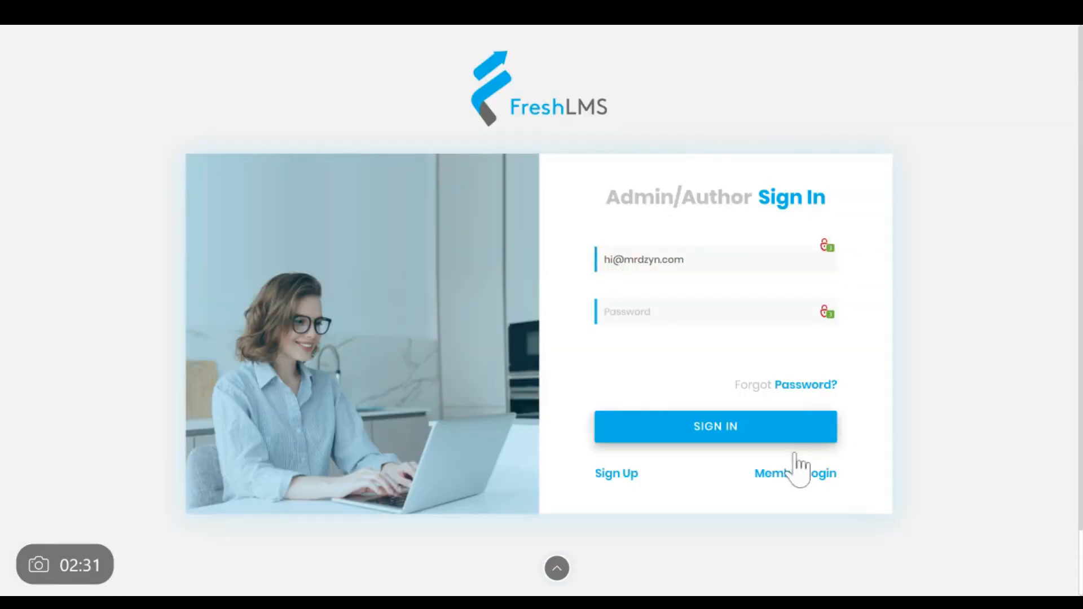
Sign in as member Mike using the saved autofill credentials.
click(794, 473)
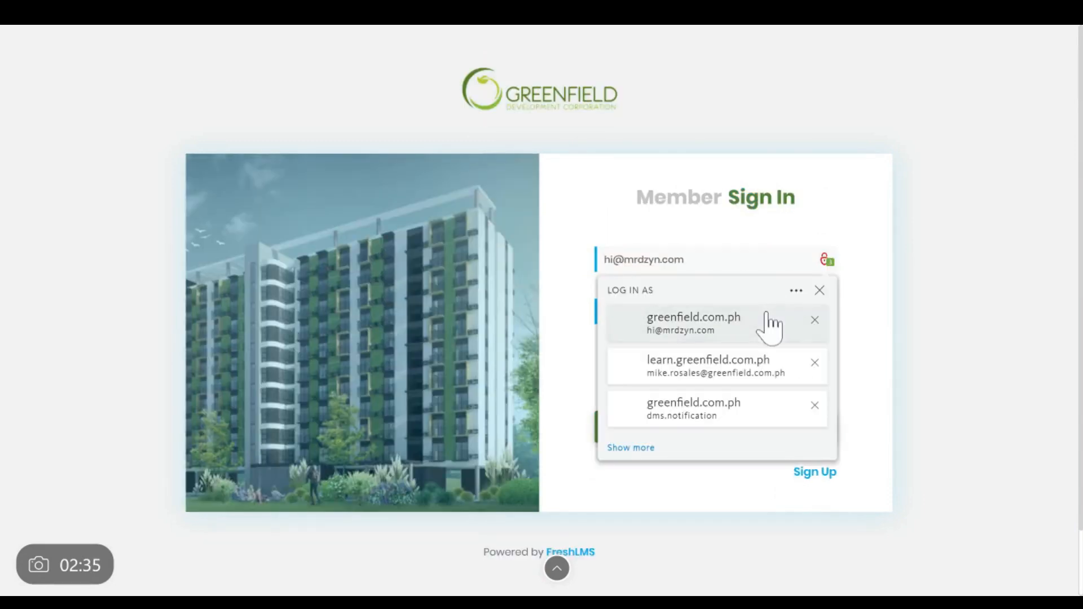
click(708, 366)
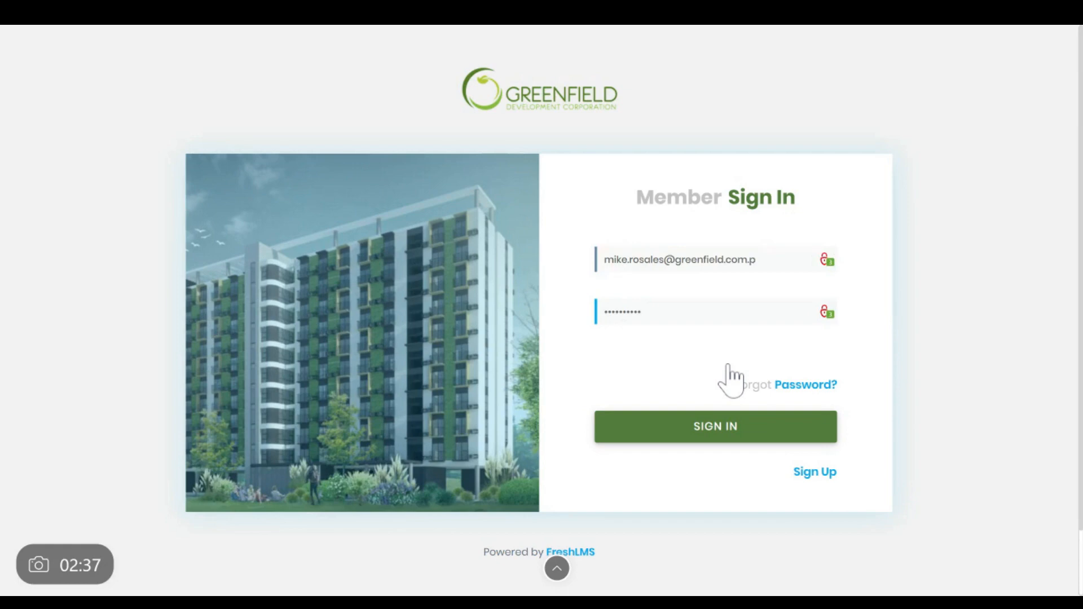
click(715, 426)
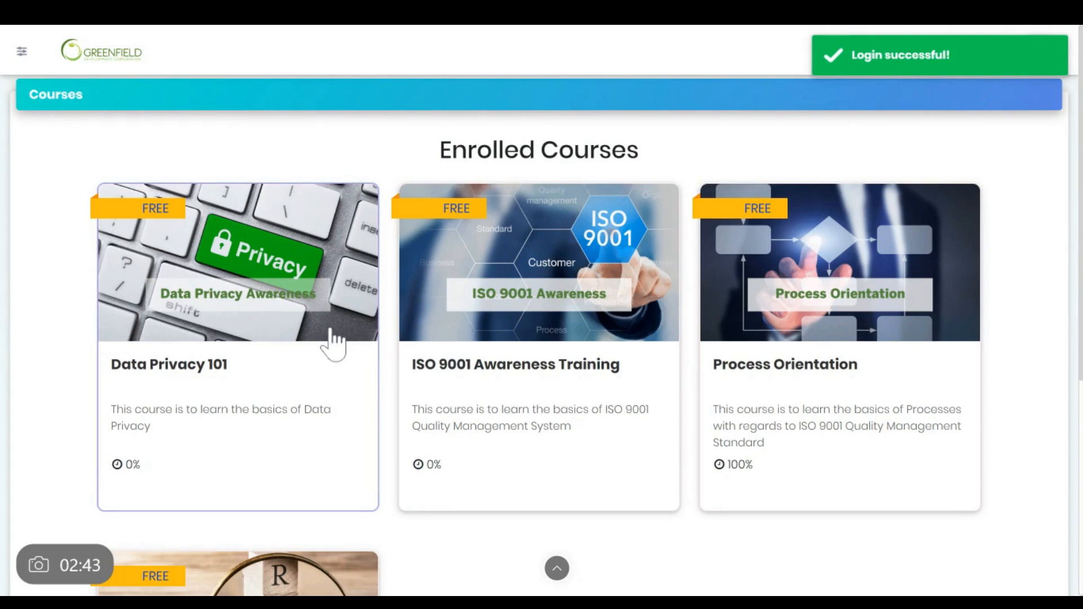
click(237, 276)
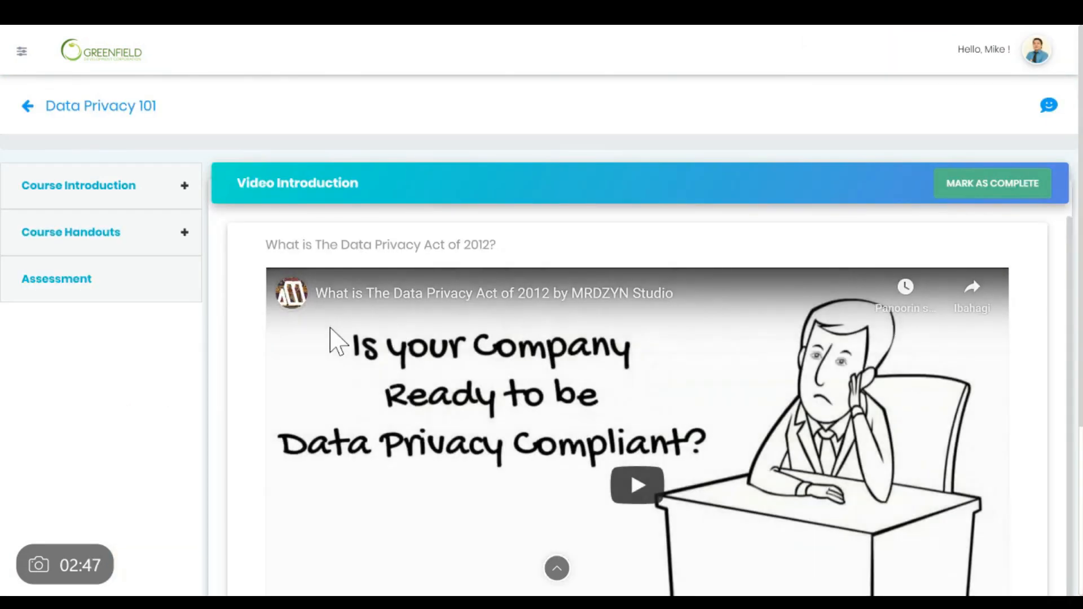
mouse_move(169, 280)
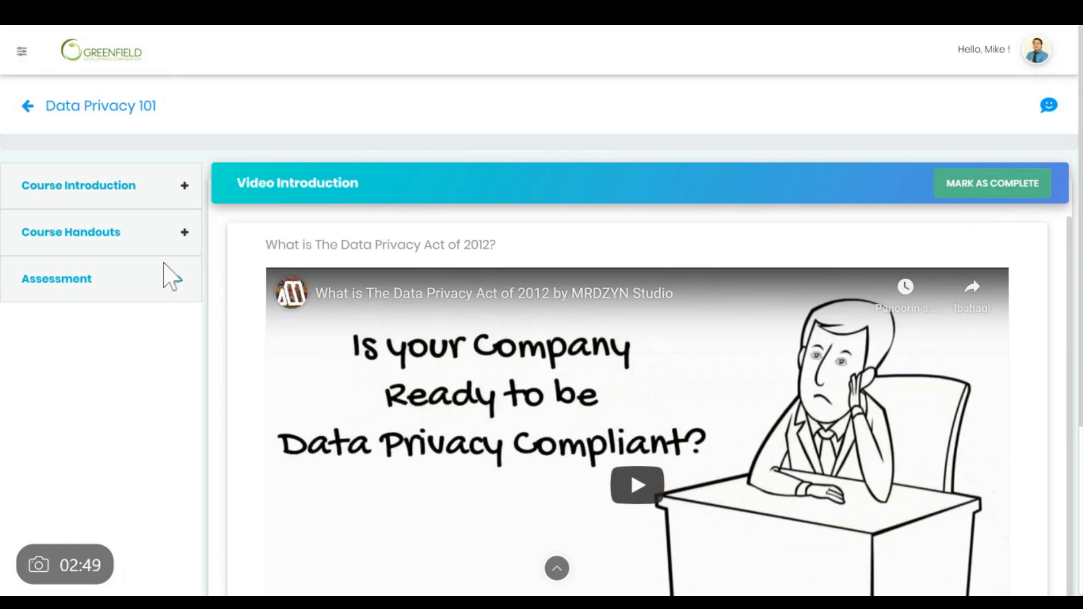
click(78, 184)
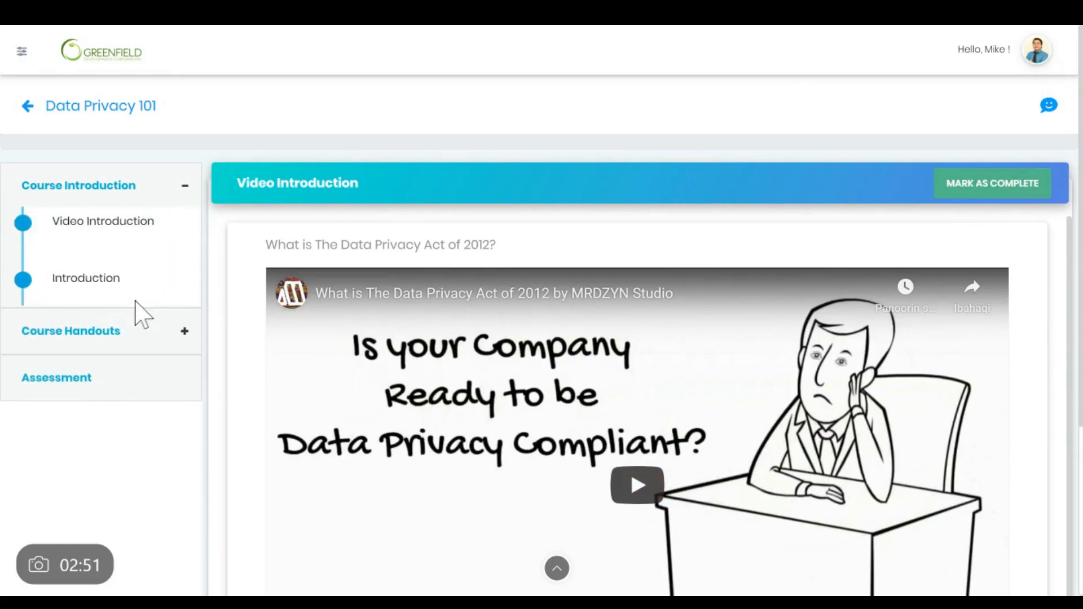
click(71, 332)
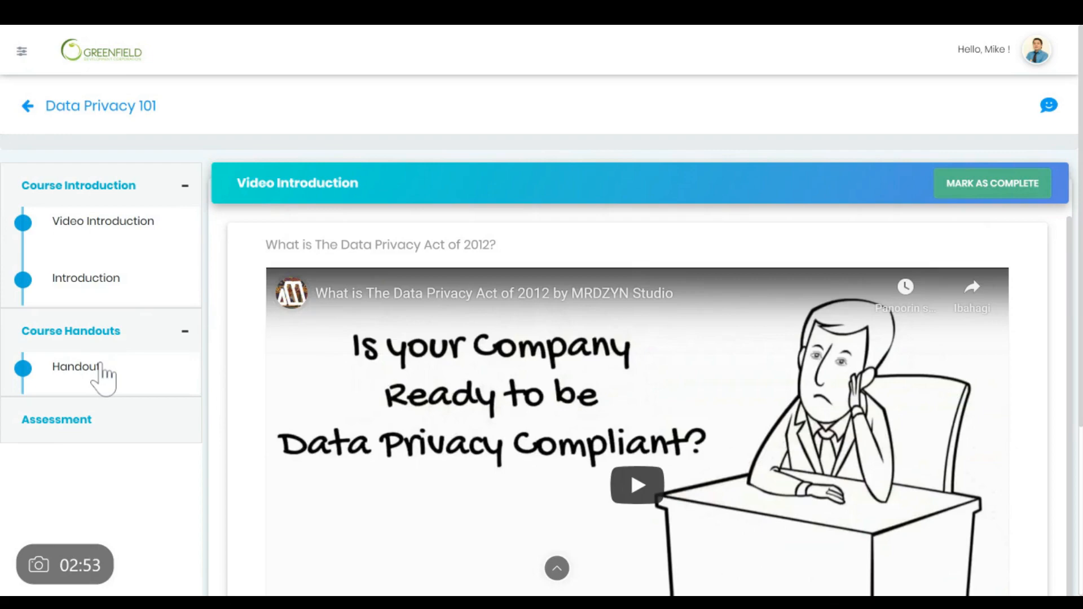
click(76, 366)
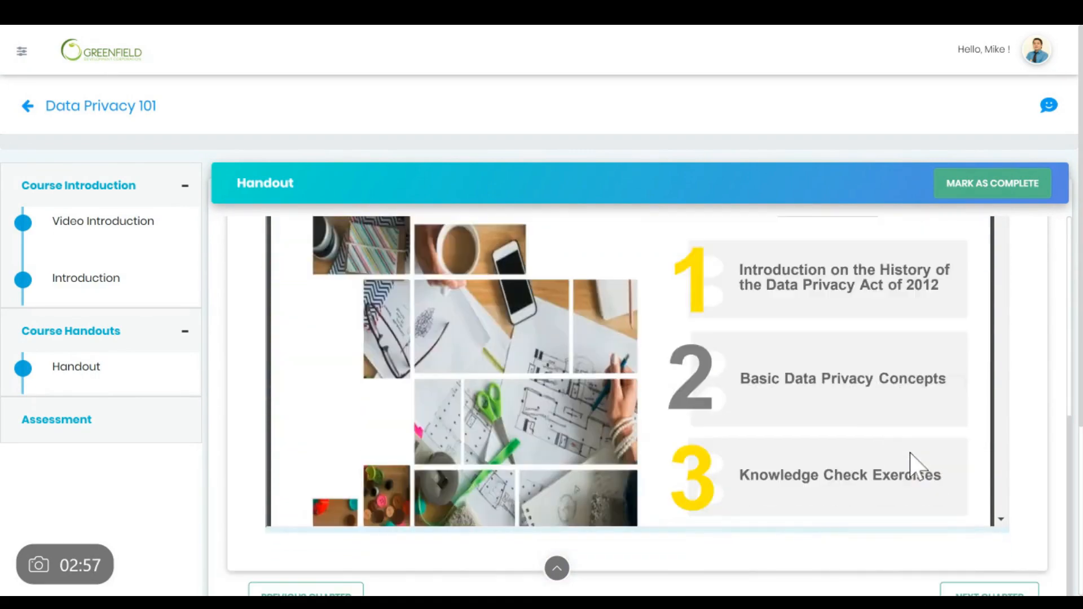
scroll(down, 3)
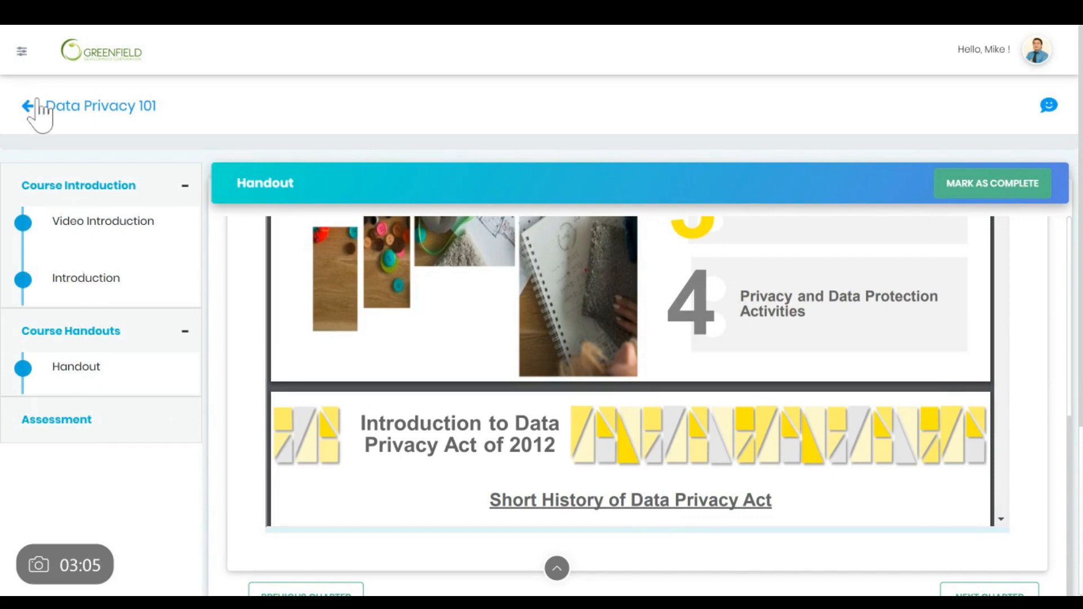
click(30, 106)
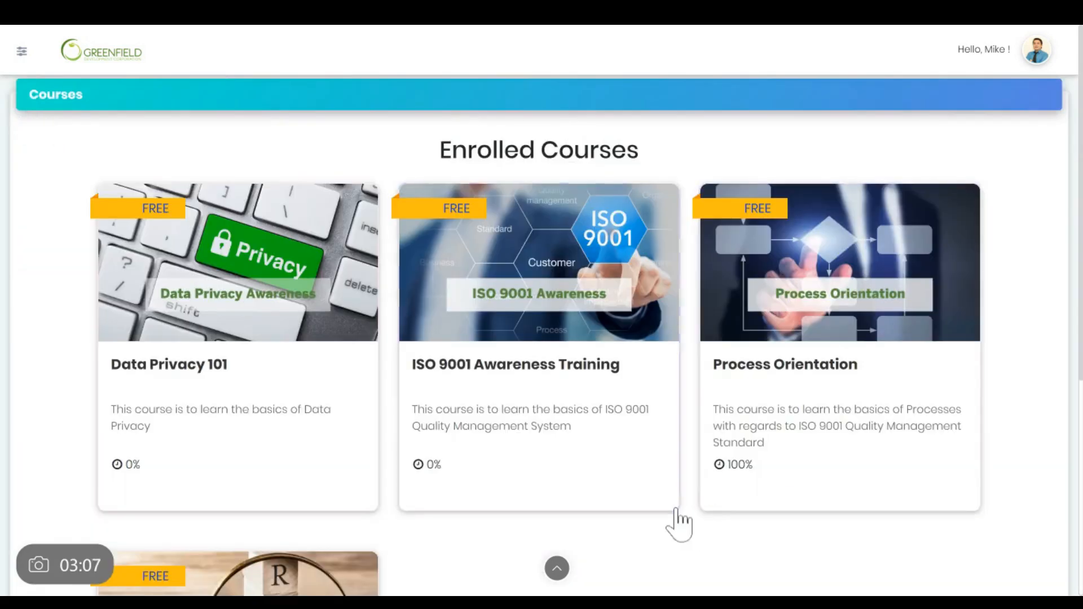
scroll(down, 3)
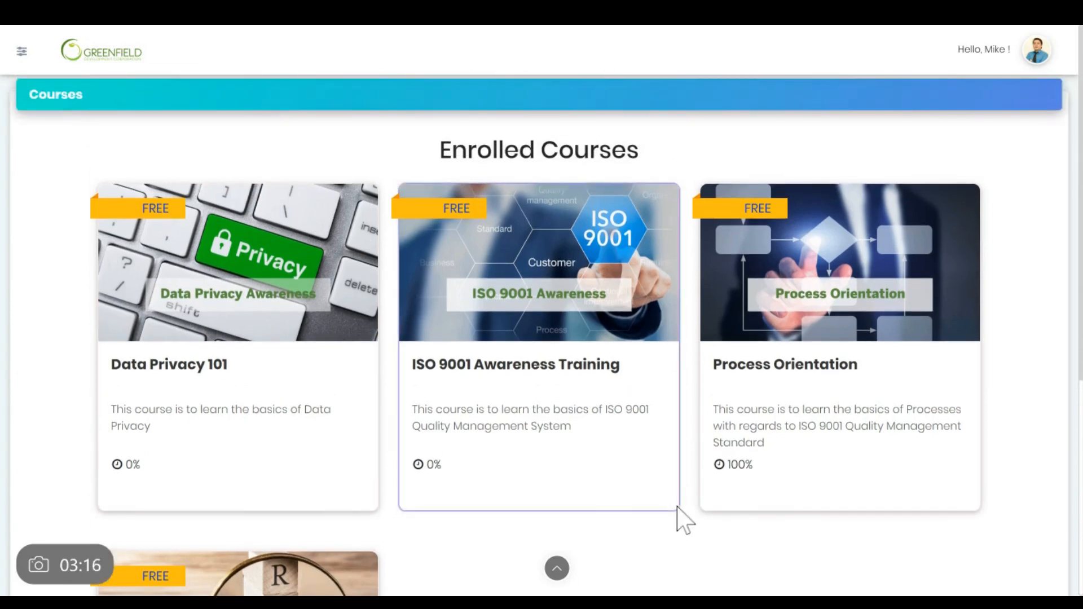
mouse_move(696, 511)
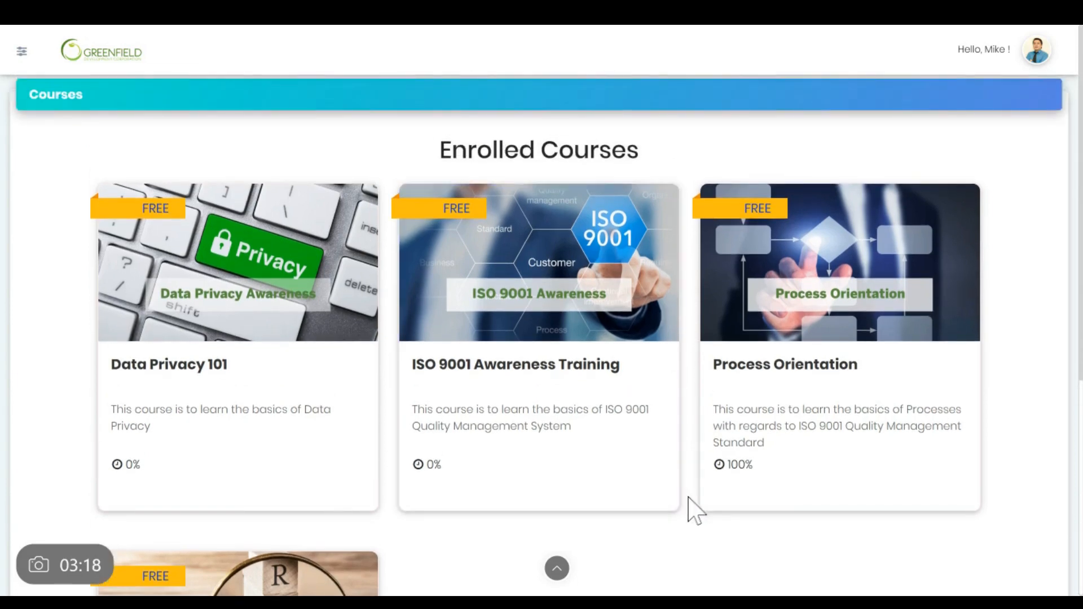